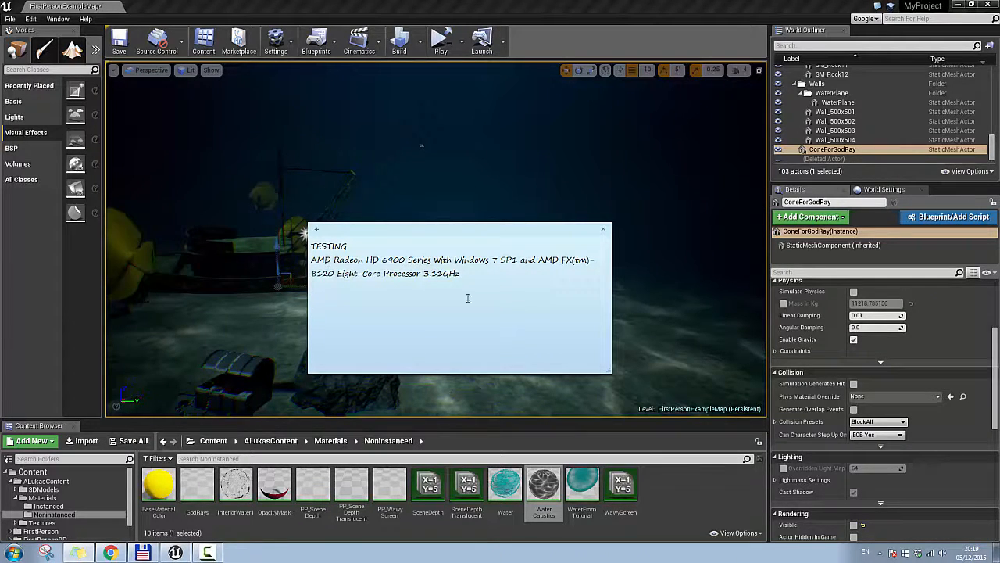
mouse_move(522, 282)
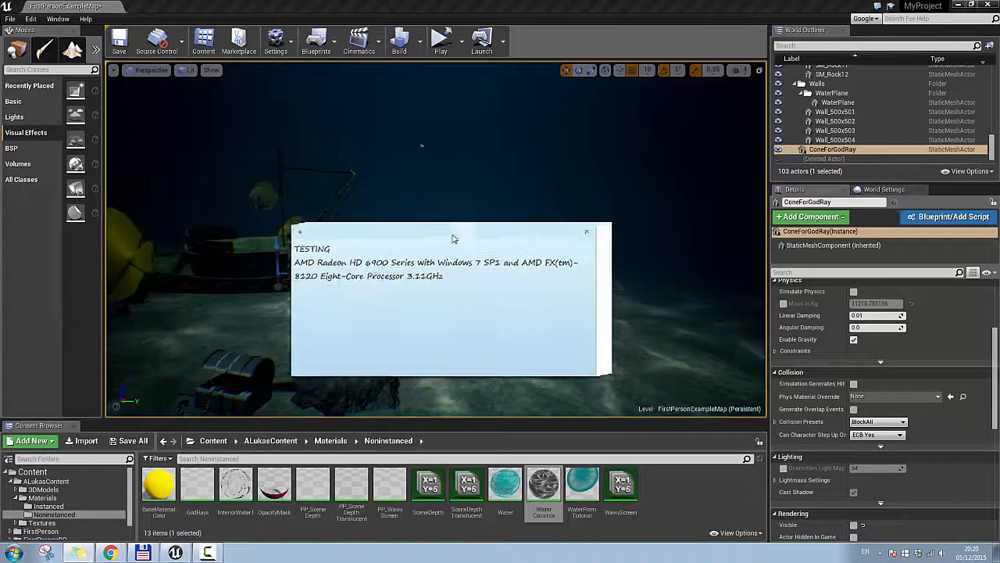
Close the TESTING note and launch the underwater level as a standalone game.
click(441, 39)
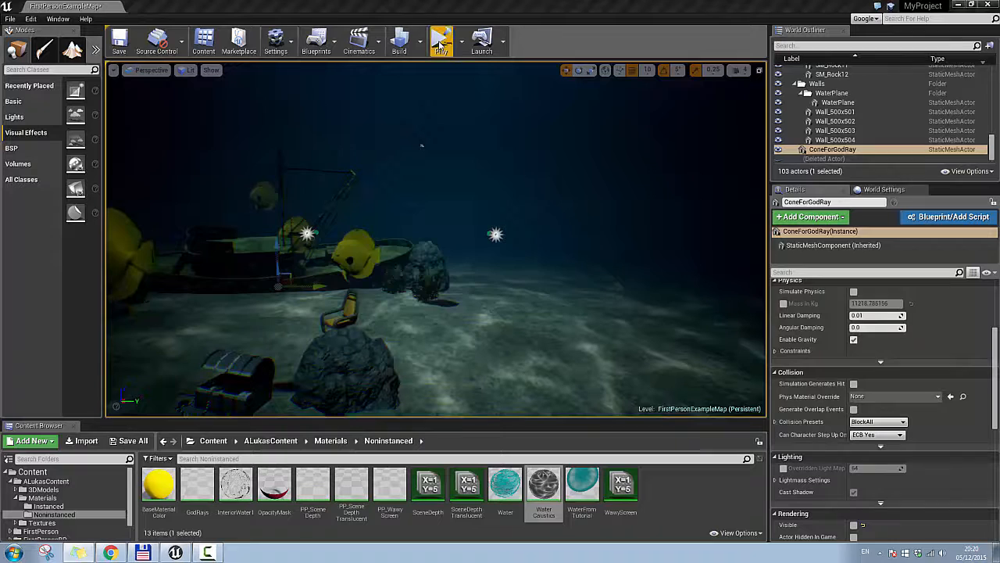
click(119, 39)
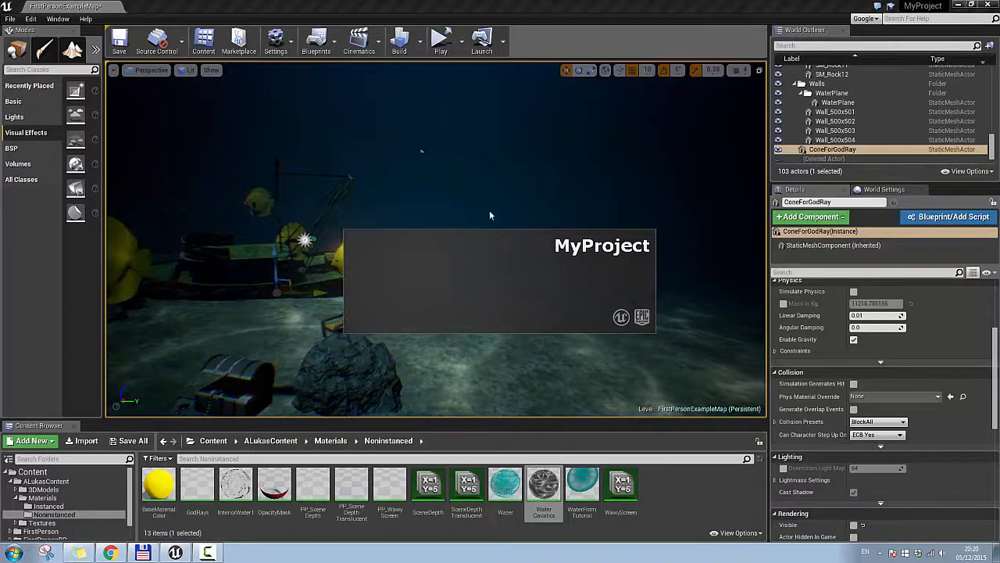
Show a frames-per-second counter over the full-screen scene with 'stat fps'.
click(440, 41)
text(s)
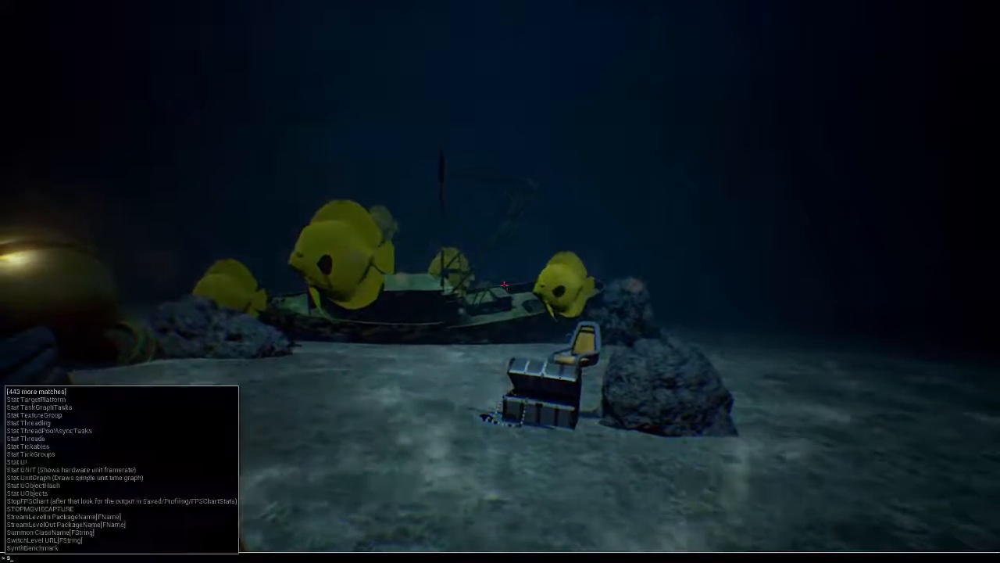
text(tat)
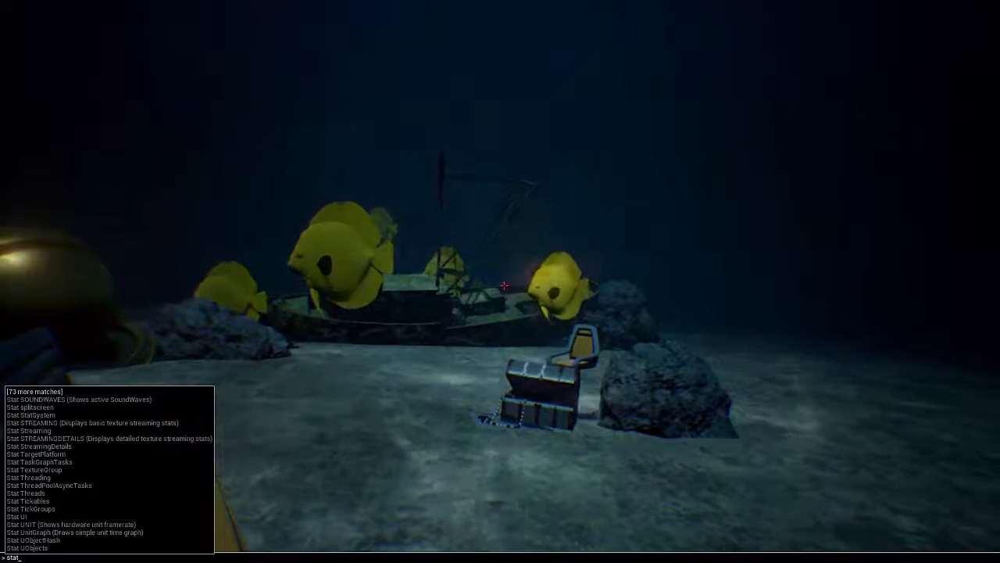
text(fps)
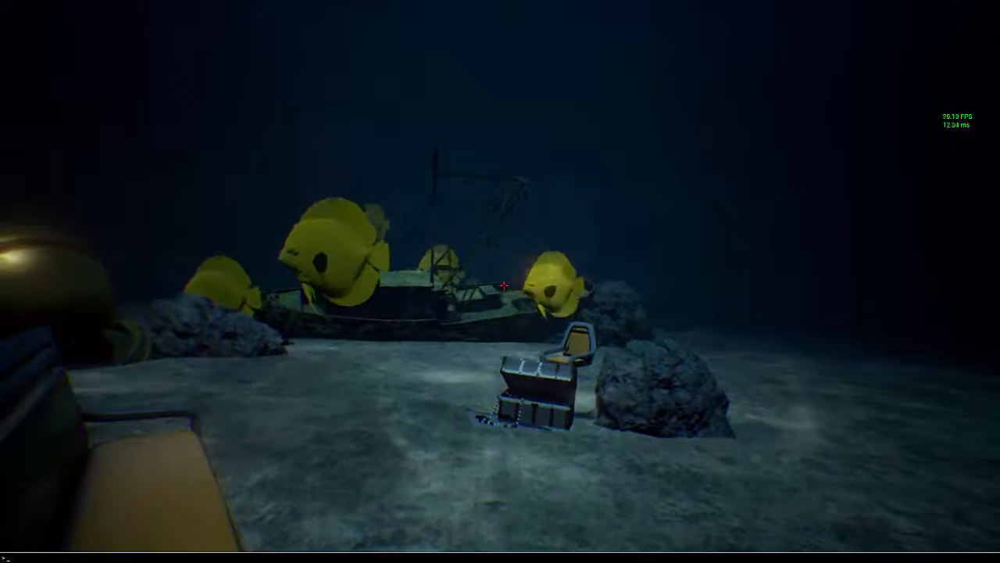
Overlay frame, game, draw and GPU timings with 'stat unit' and 'stat unitgraph'.
text(stat)
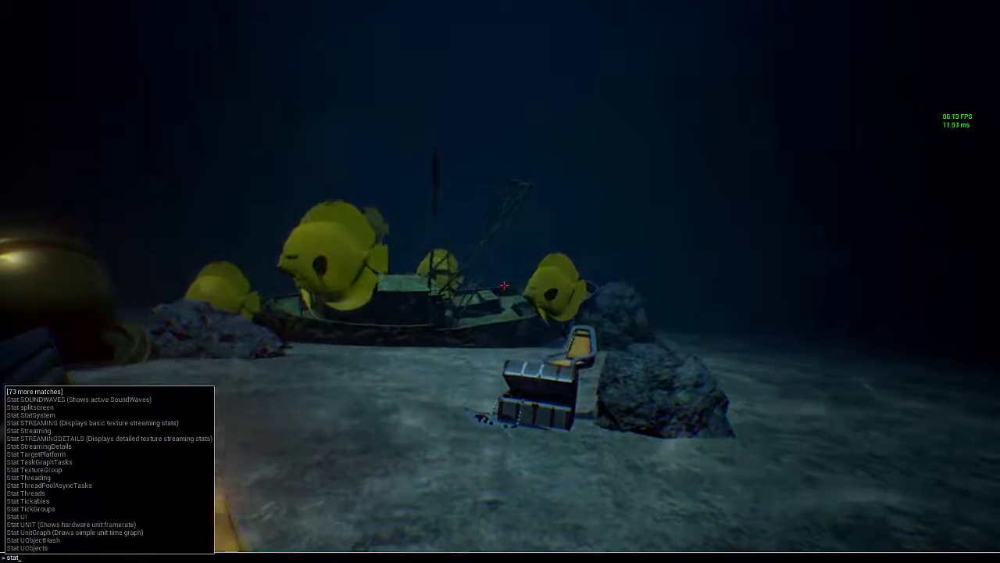
text(unitgraph)
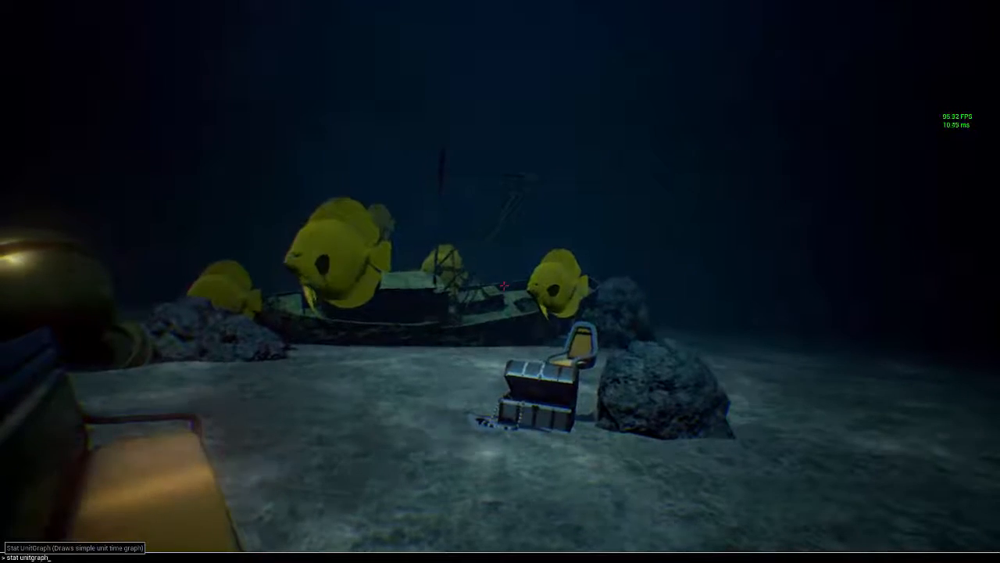
key(enter)
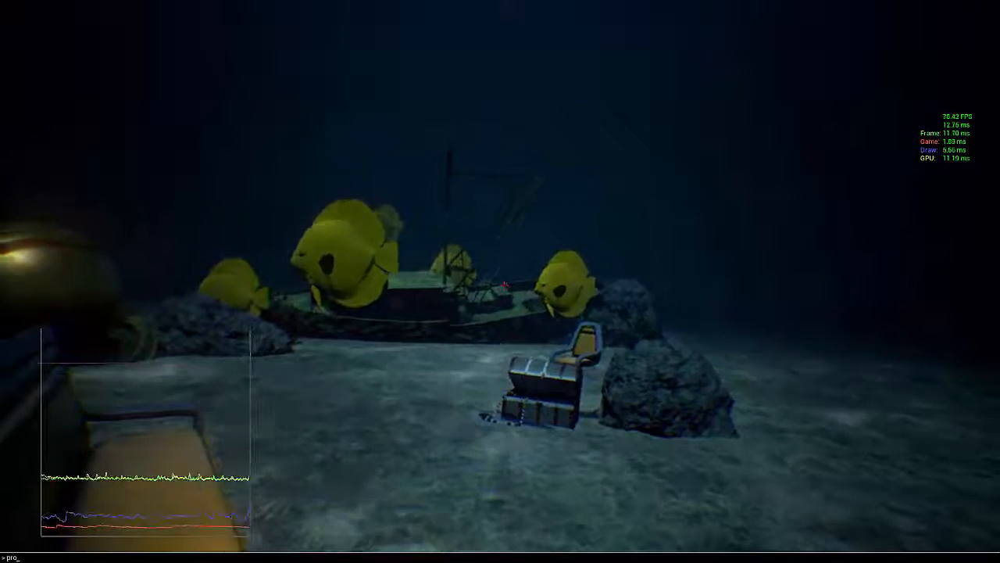
Capture a GPU profile with 'profilegpu' and expand the Scene node's pass breakdown.
text(file)
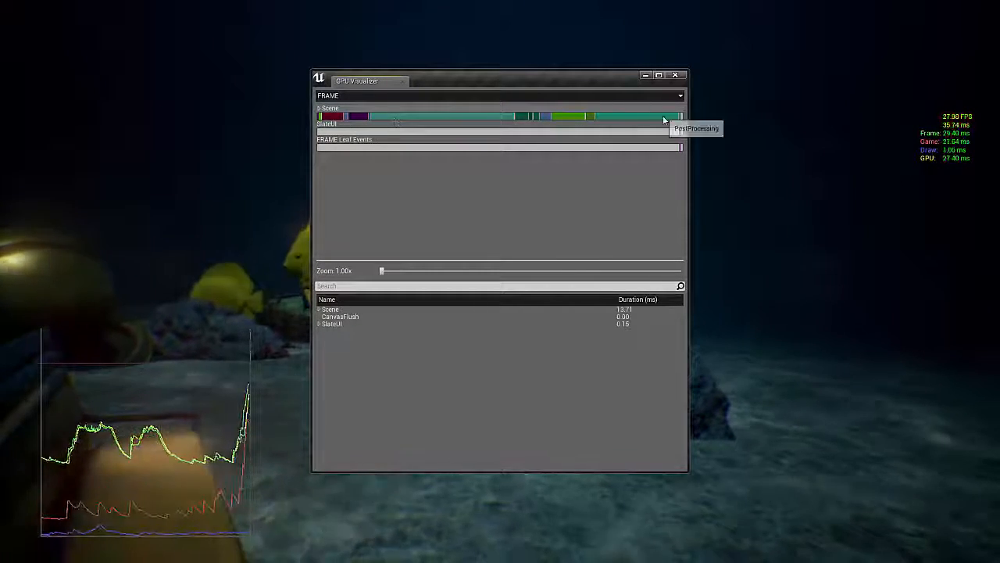
click(318, 310)
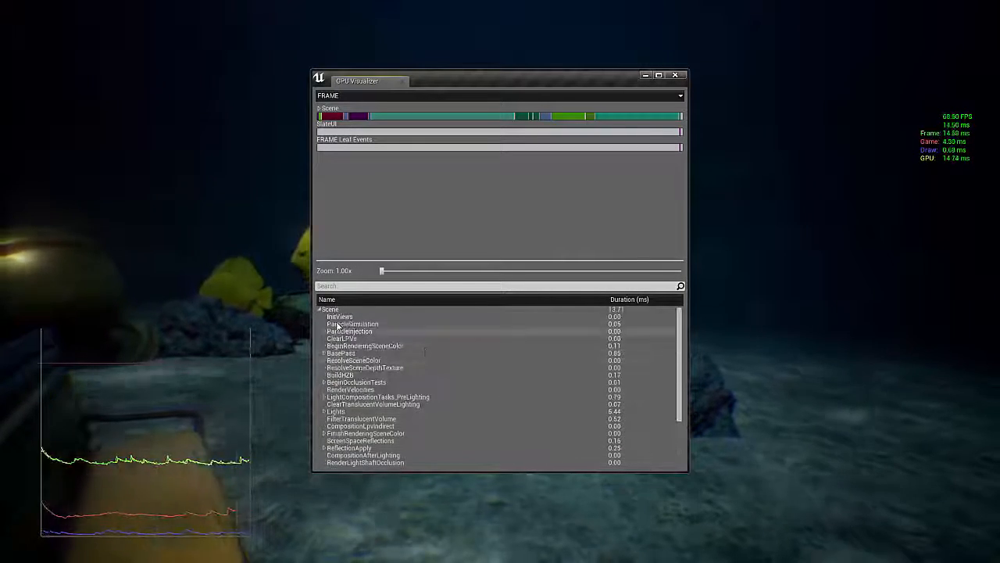
scroll(down, 3)
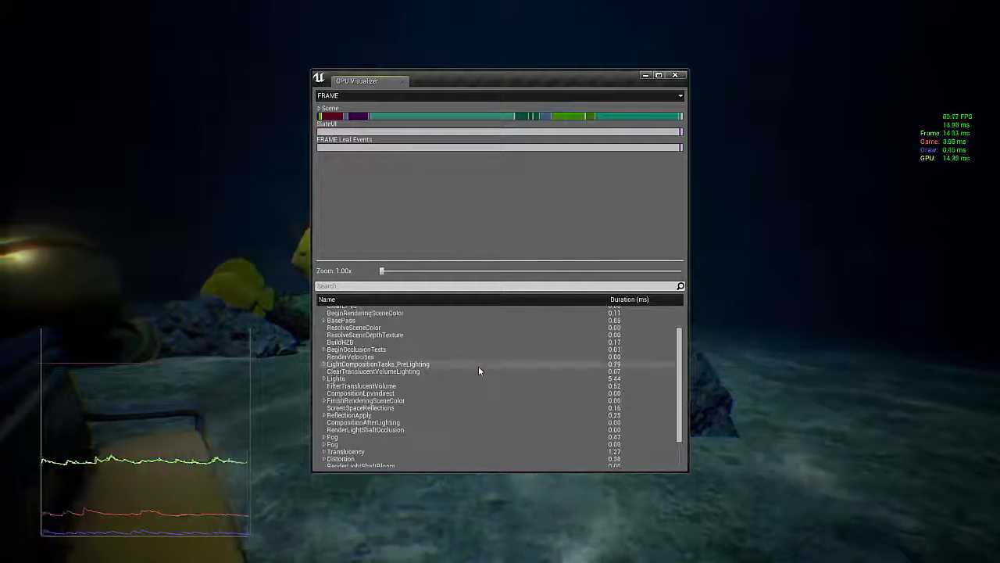
scroll(down, 3)
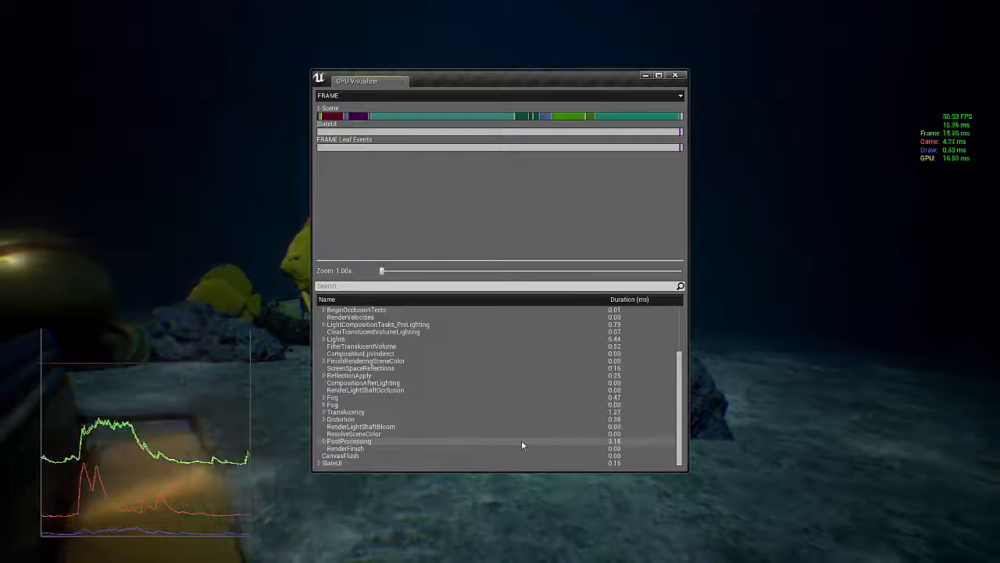
Browse the PostProcessing sub-pass costs, then collapse the Scene node to its top entries.
click(324, 441)
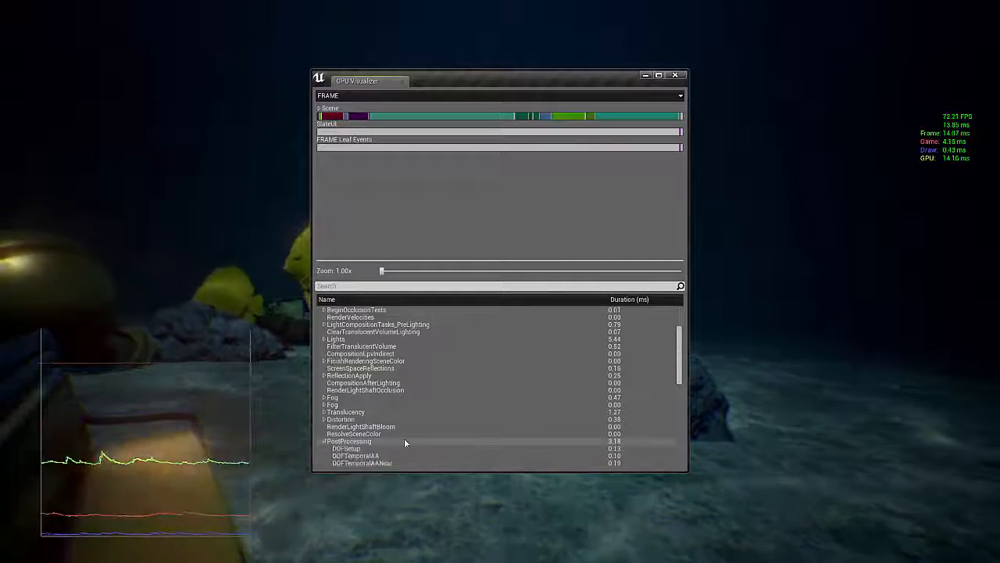
scroll(down, 3)
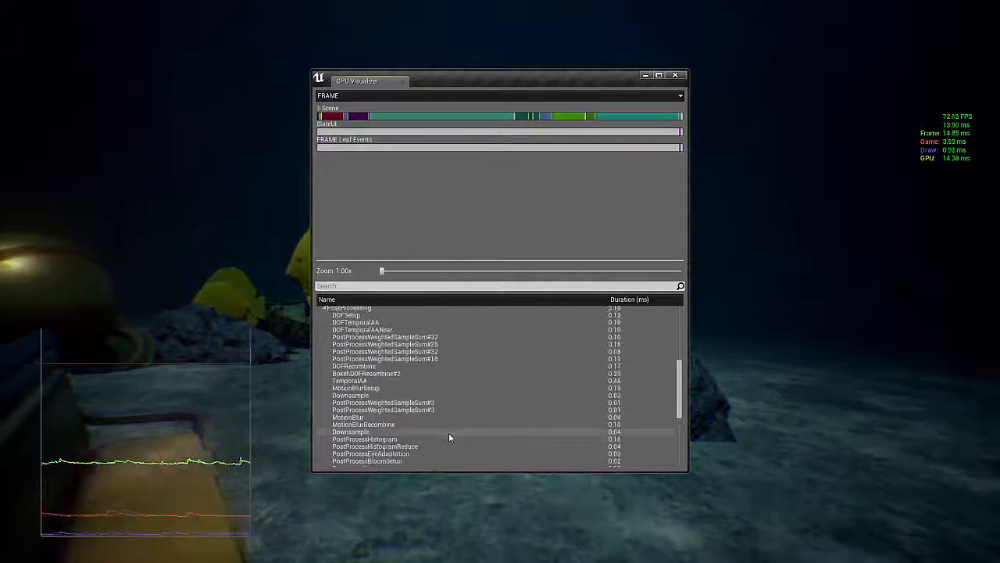
scroll(down, 3)
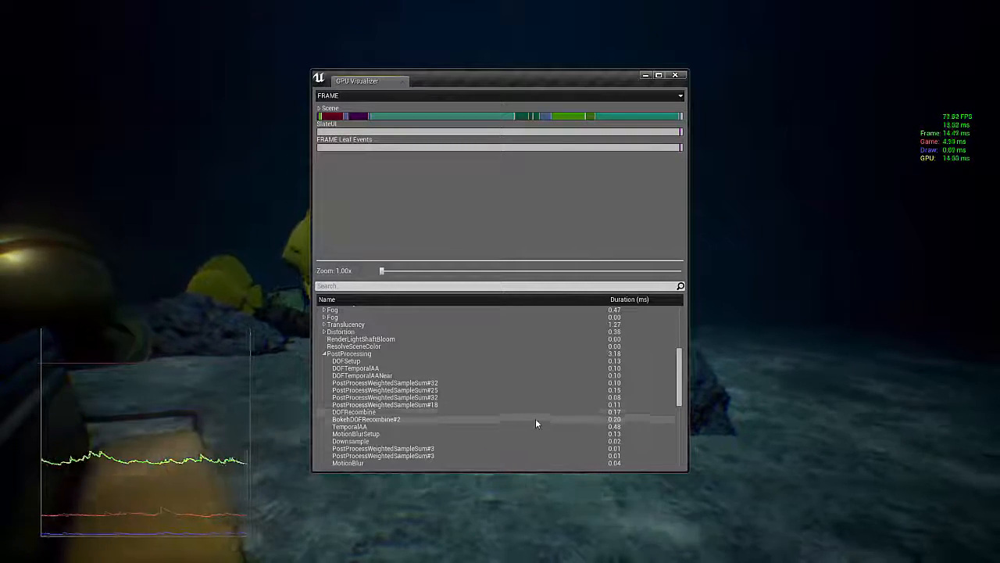
scroll(down, 3)
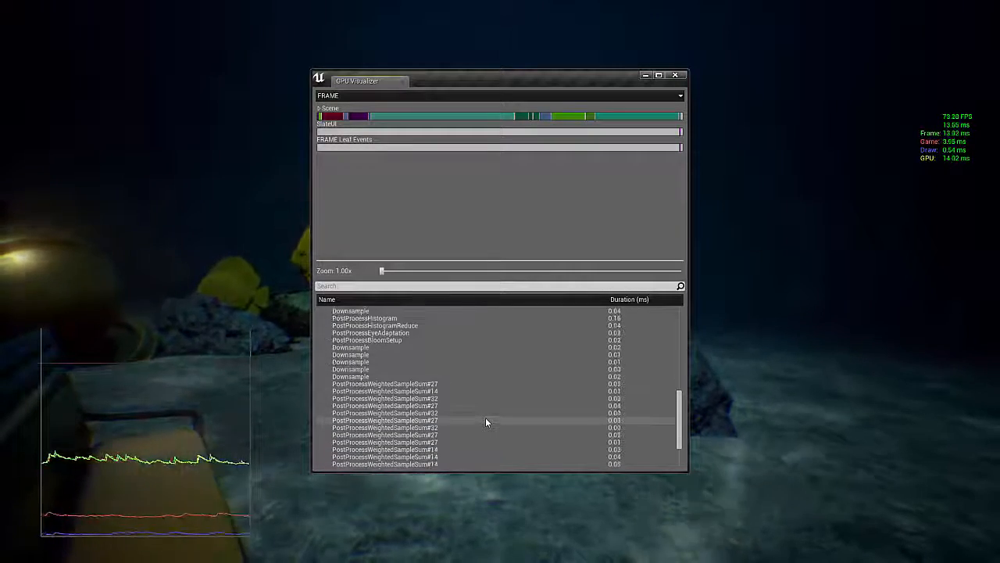
scroll(down, 3)
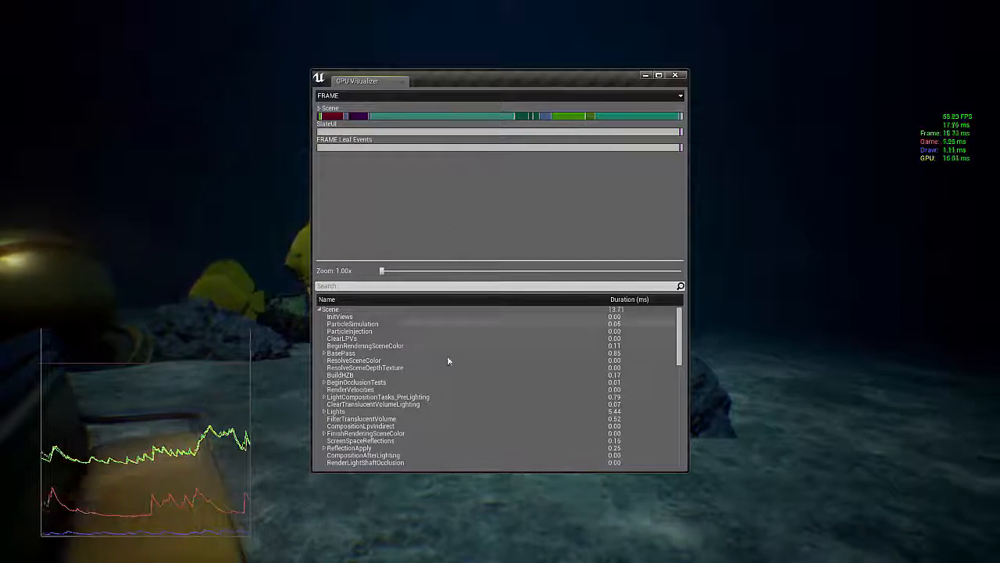
click(319, 310)
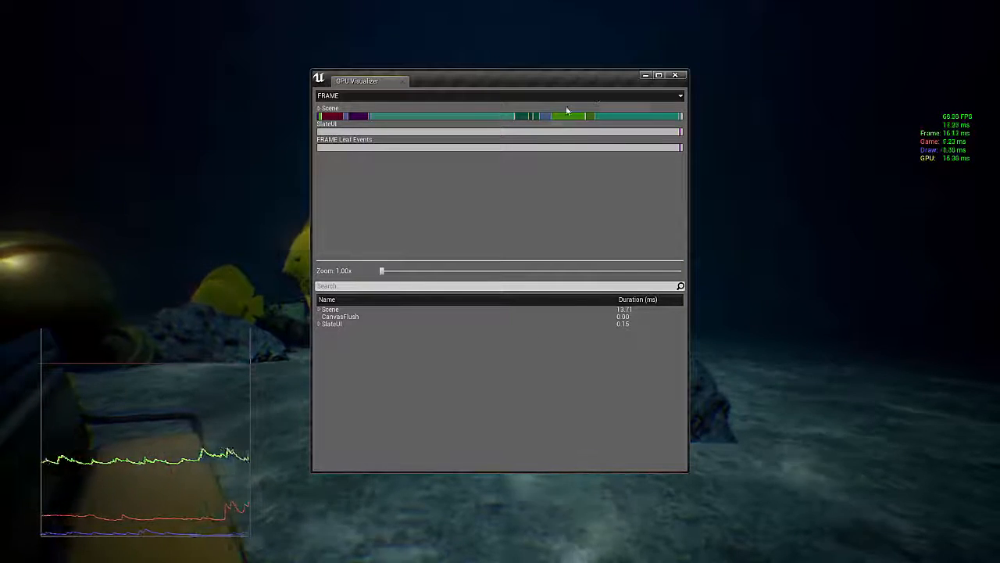
mouse_move(576, 119)
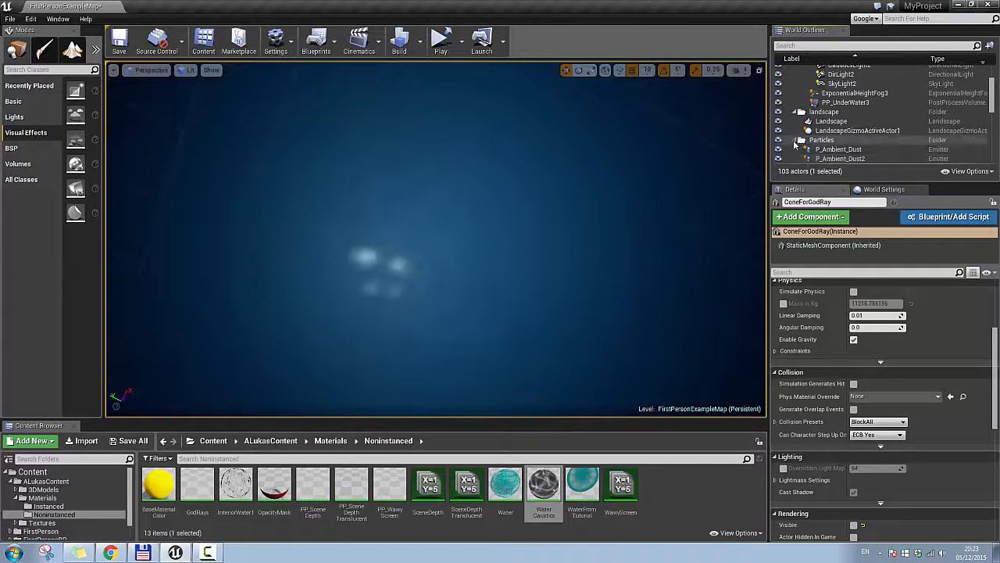
Select PP_UnderWater3 and show its Depth of Field settings in the Details panel.
click(844, 103)
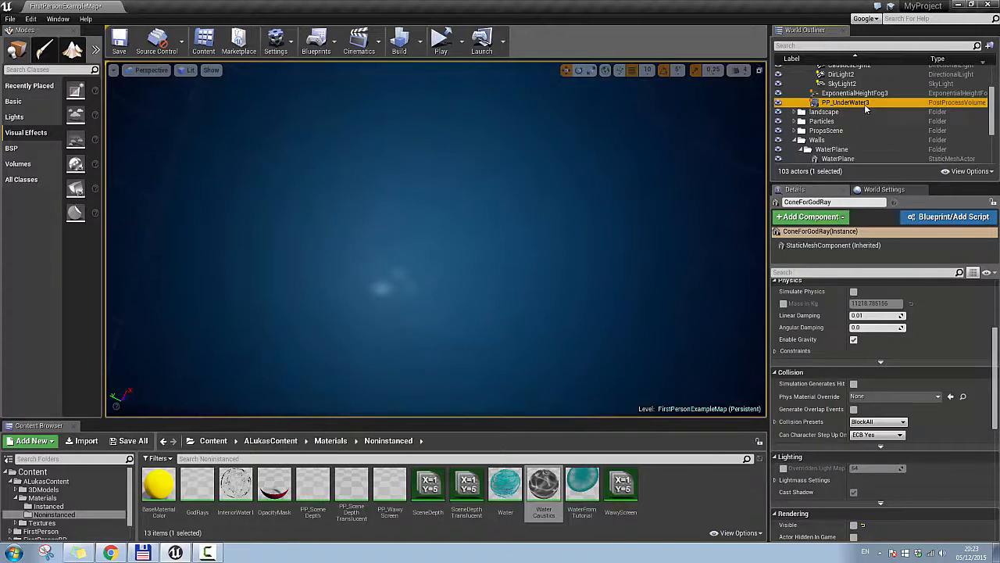
click(844, 104)
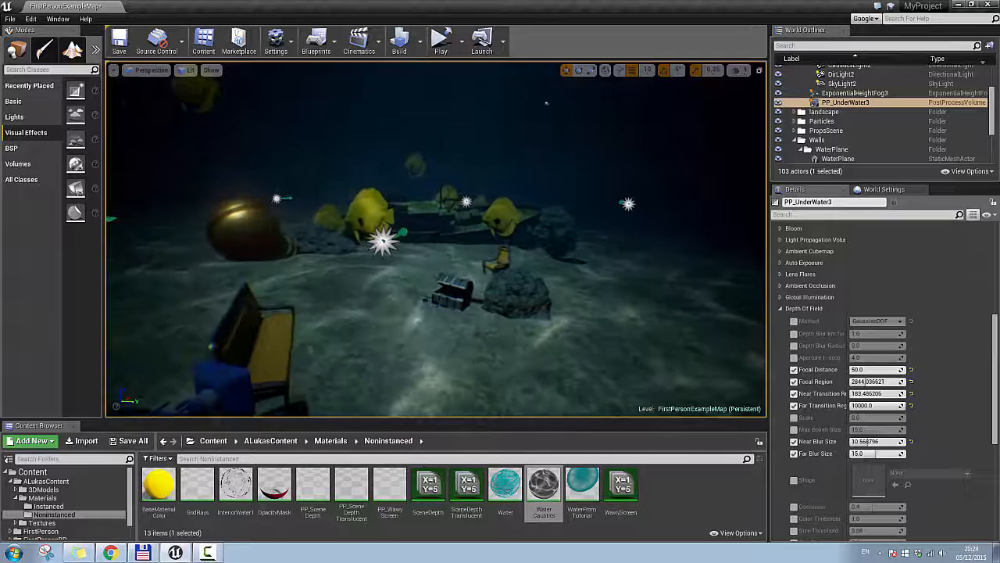
click(440, 39)
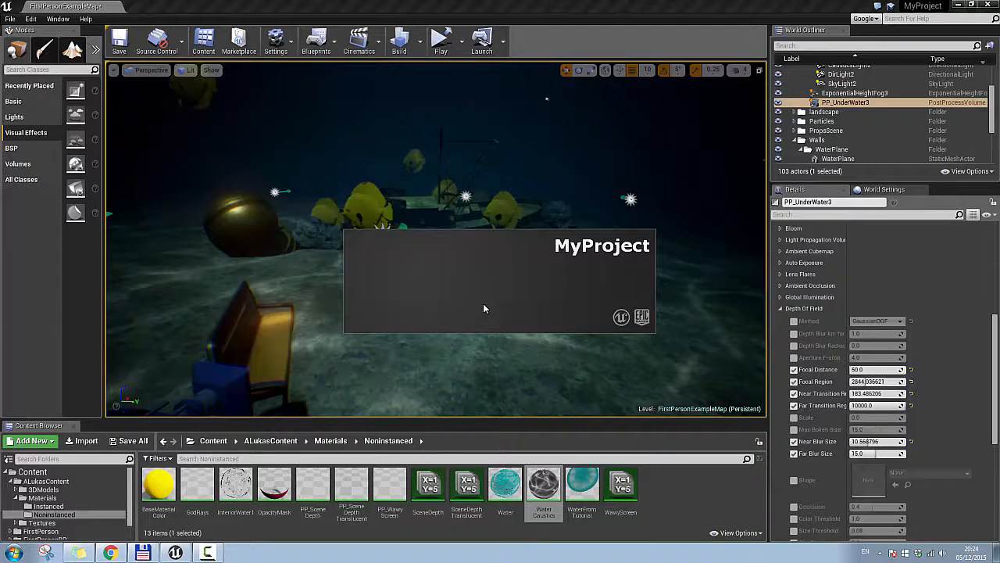
Launch the underwater scene again as a standalone running game.
click(441, 40)
text(s)
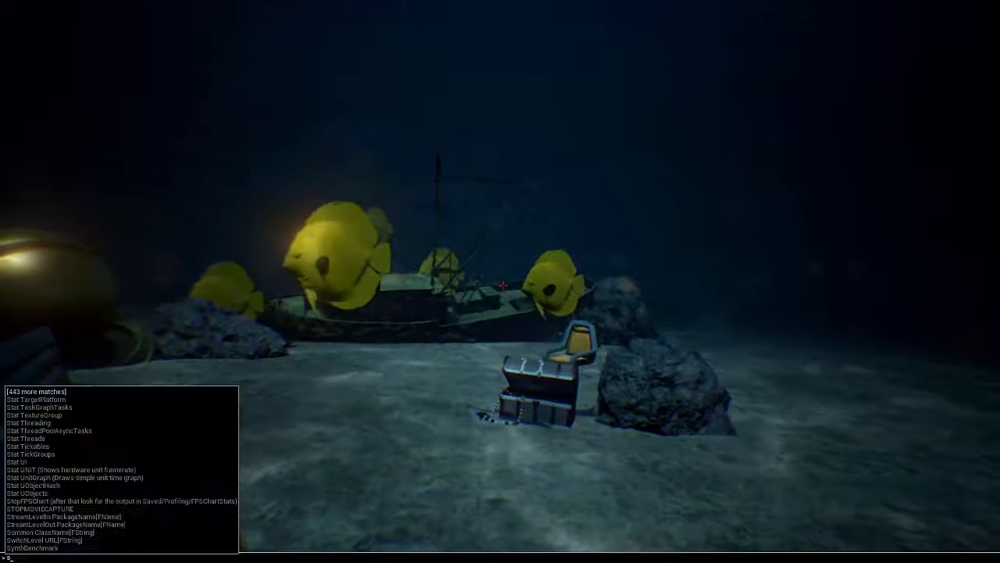
Show unit timings and the live 'stat unitgraph' graph over the running scene.
text(tat)
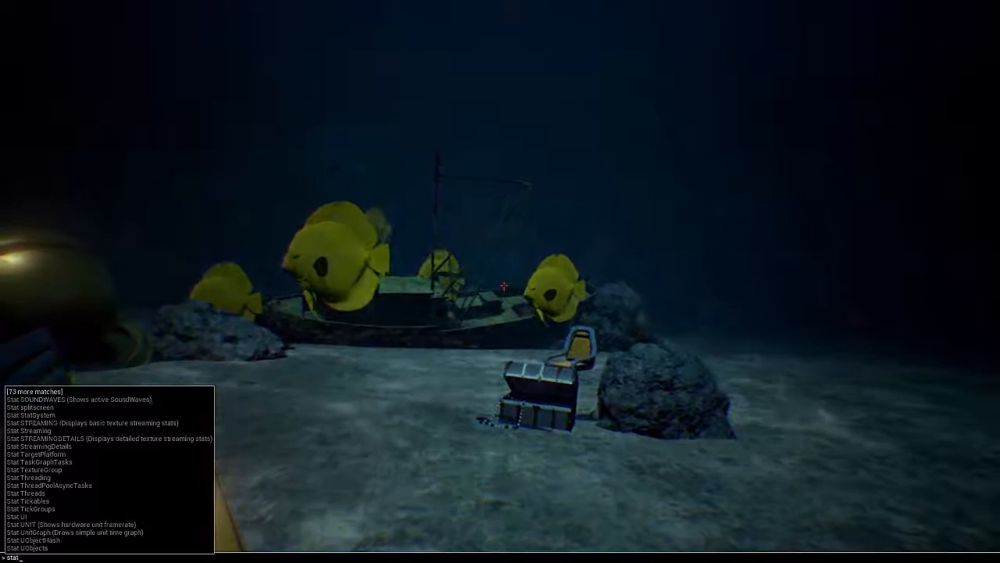
text(unit)
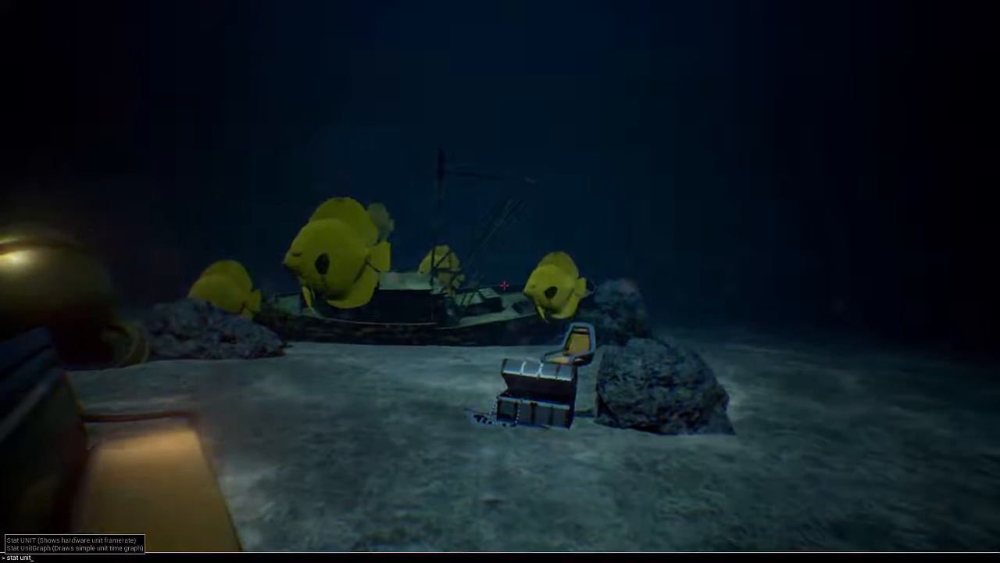
text(grap)
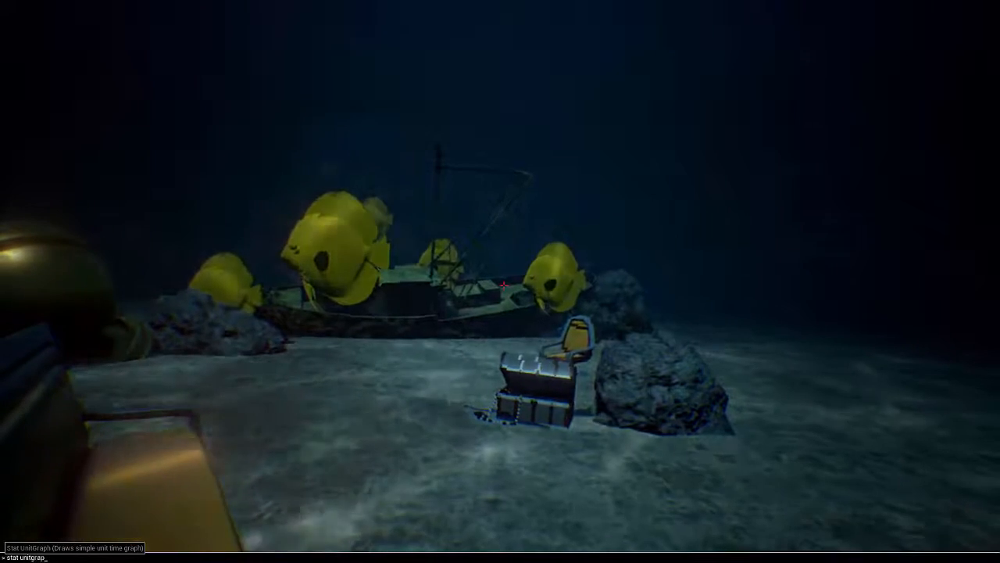
key(Enter)
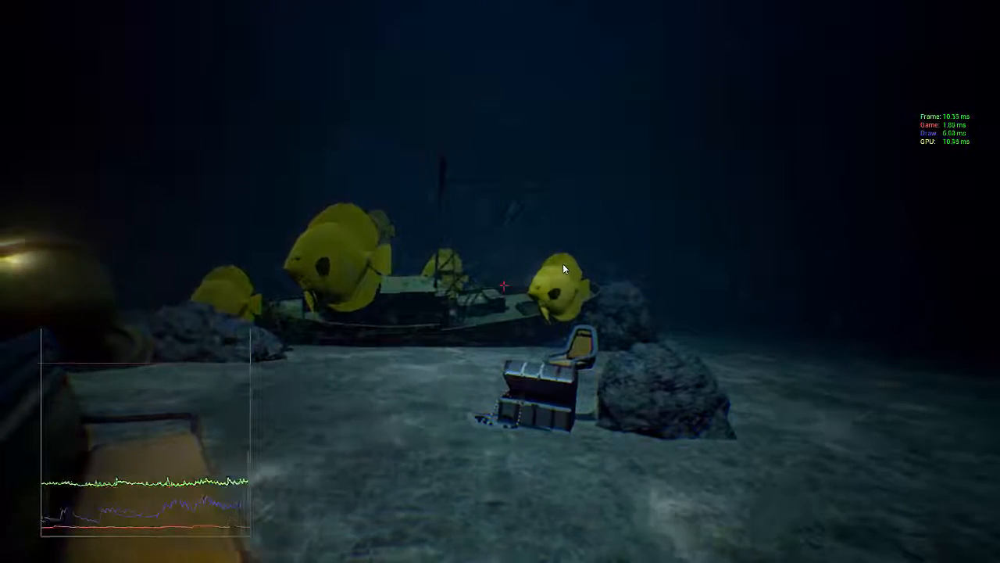
text(stat)
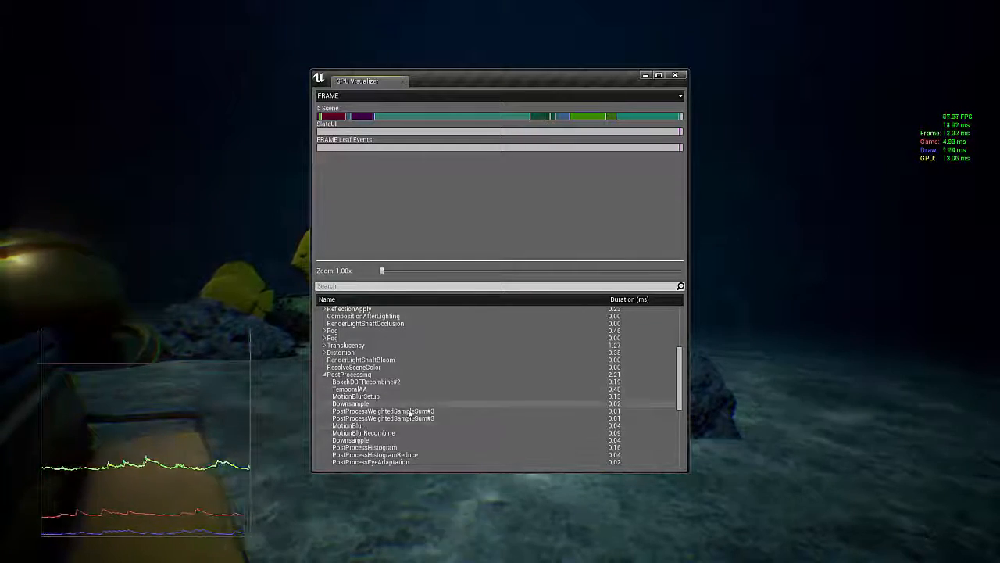
In the GPU Visualizer, scroll the pass list and expand the Lights pass breakdown.
scroll(down, 3)
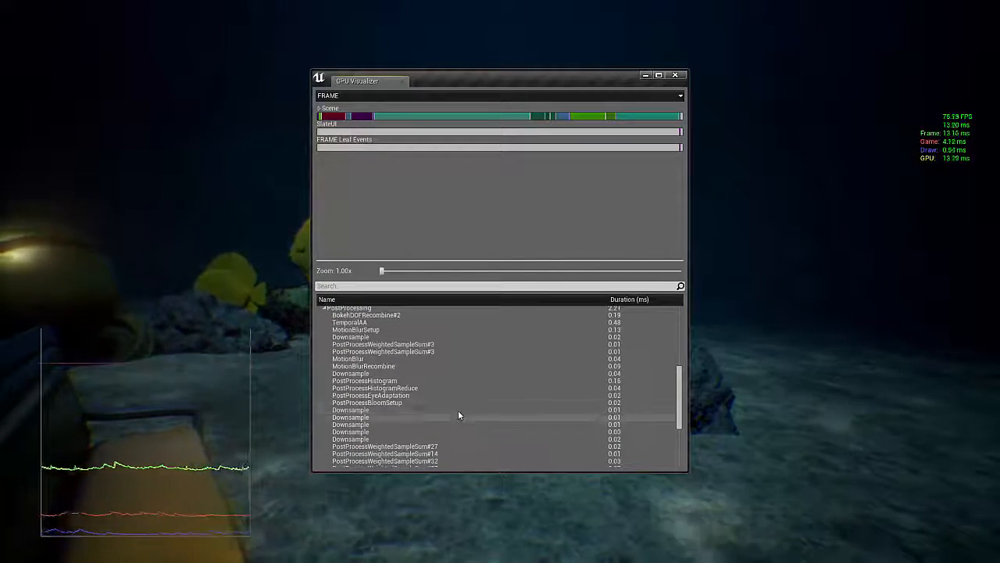
scroll(down, 3)
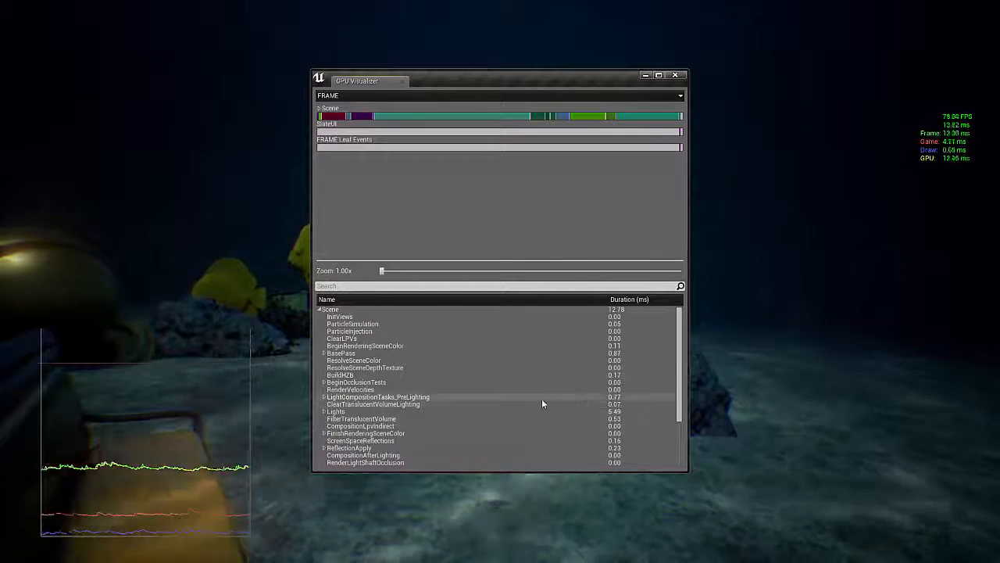
mouse_move(576, 381)
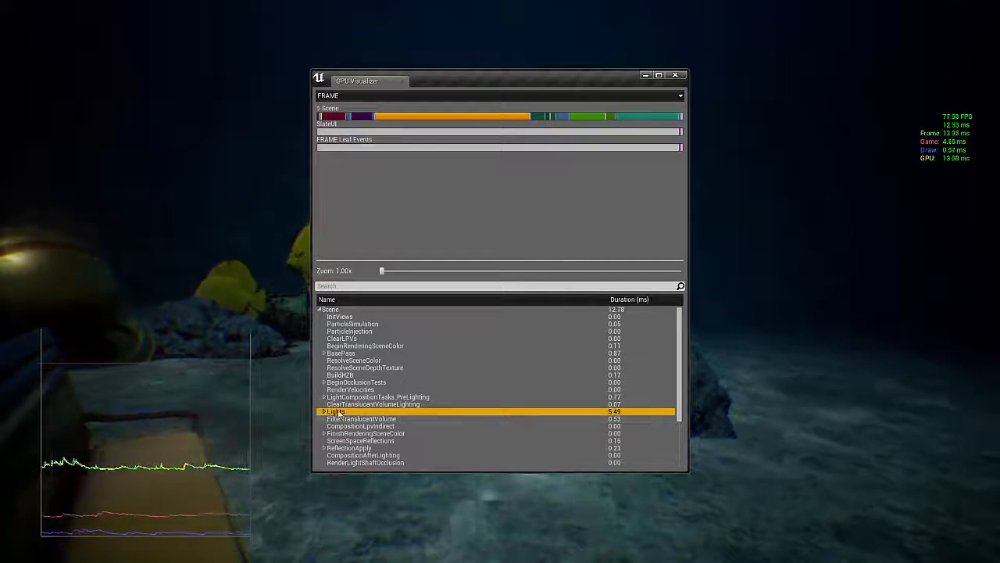
scroll(down, 3)
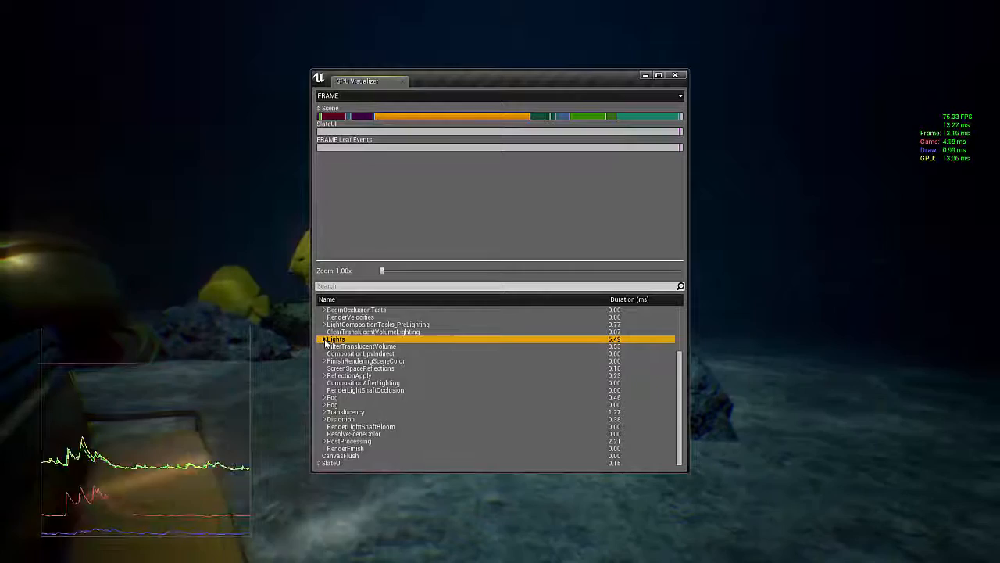
click(323, 337)
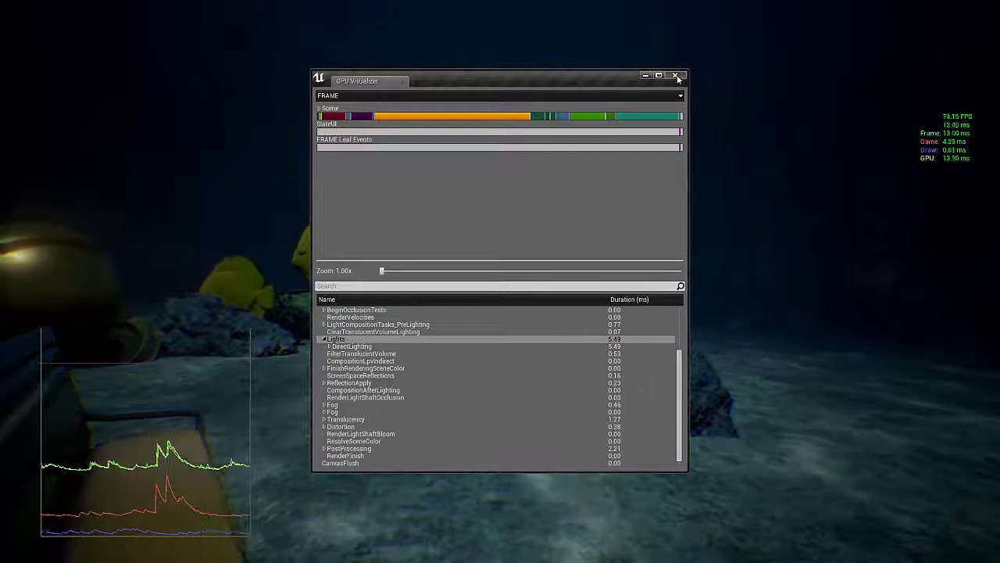
click(676, 75)
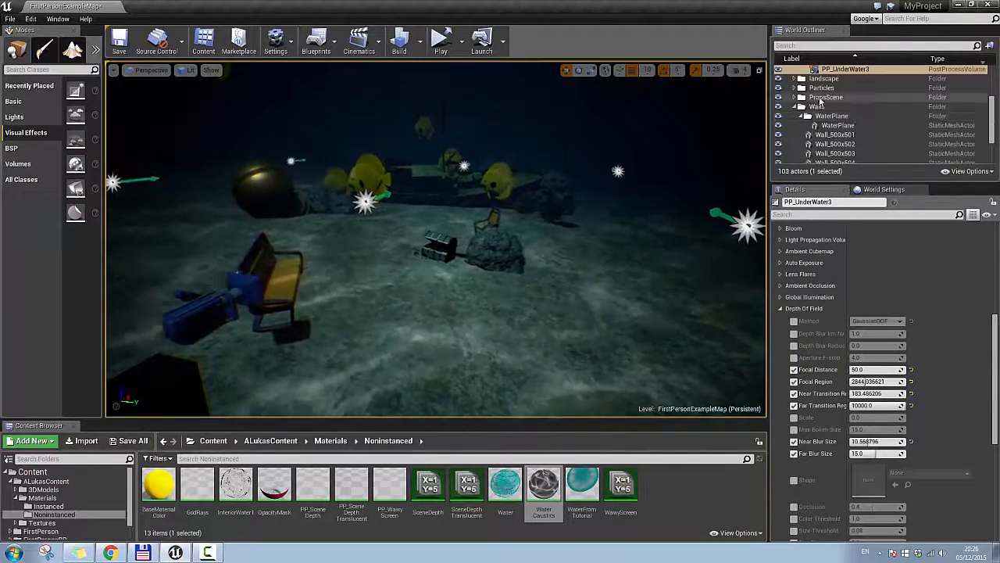
Expand the Lighting folder and select CausticsLight2 to show its Light Shafts settings.
click(838, 97)
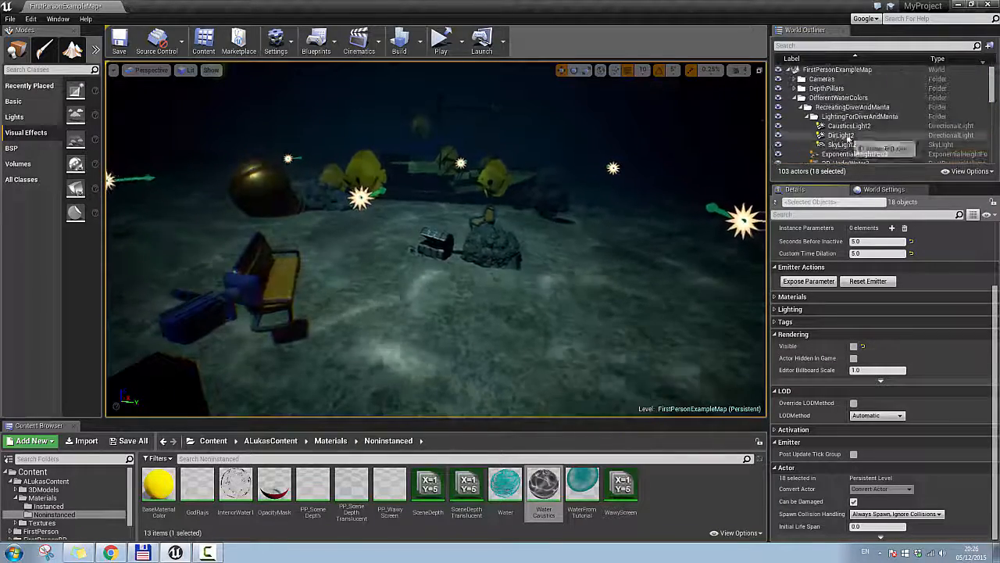
click(848, 125)
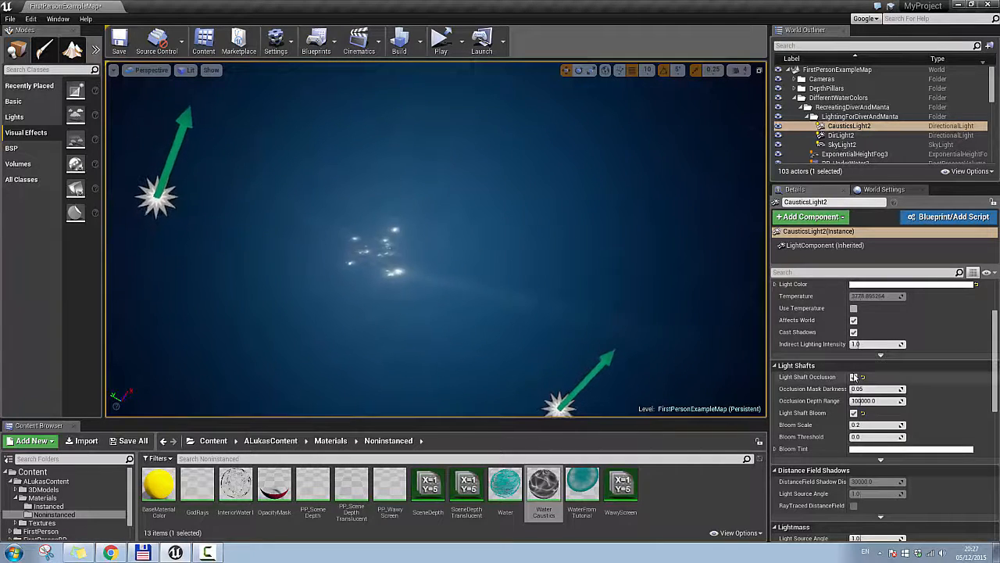
click(854, 377)
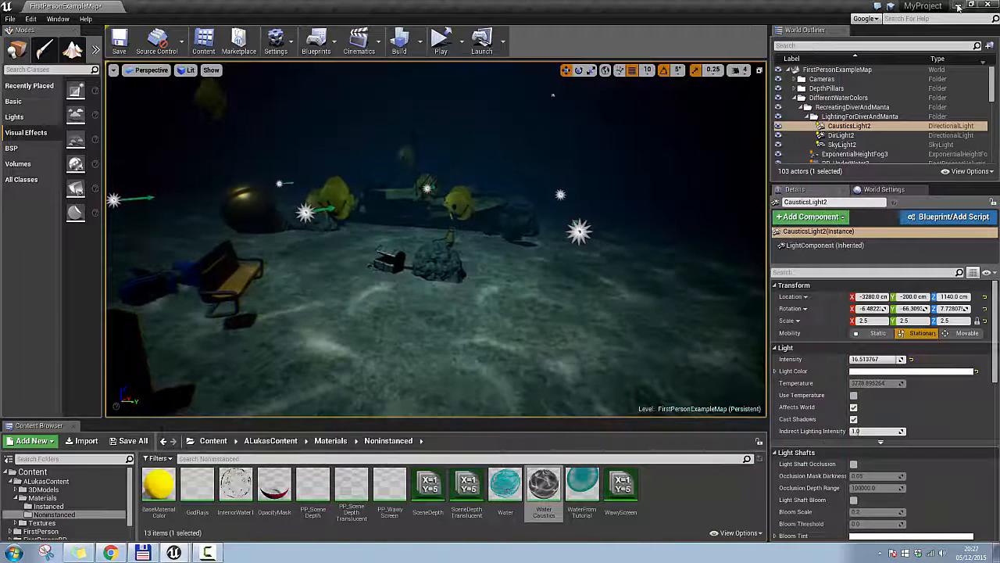
Launch the underwater level again as a game for a fresh GPU profile.
click(957, 6)
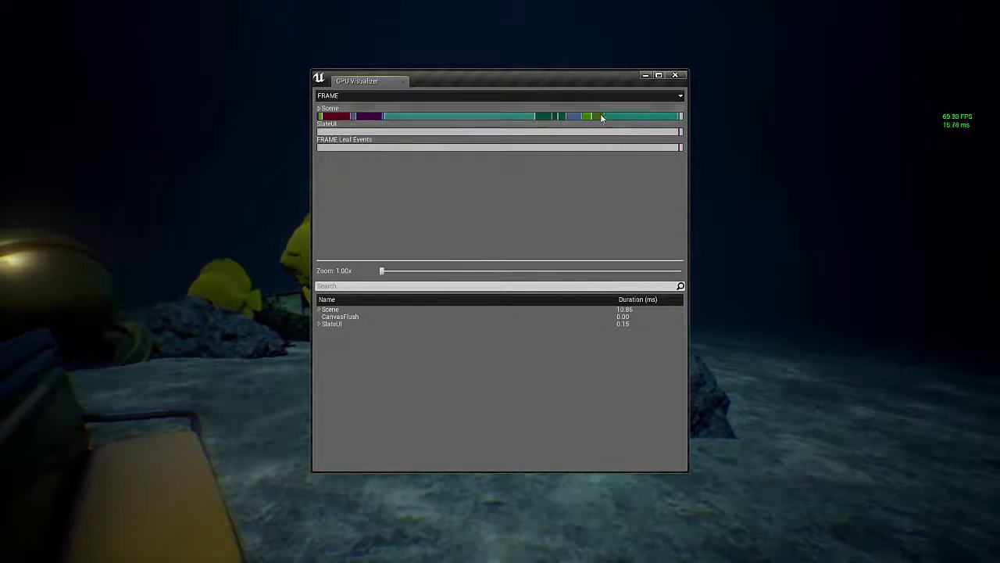
Expand the Scene entry in the new GPU Visualizer capture, review its pass timings, then dismiss it.
click(319, 310)
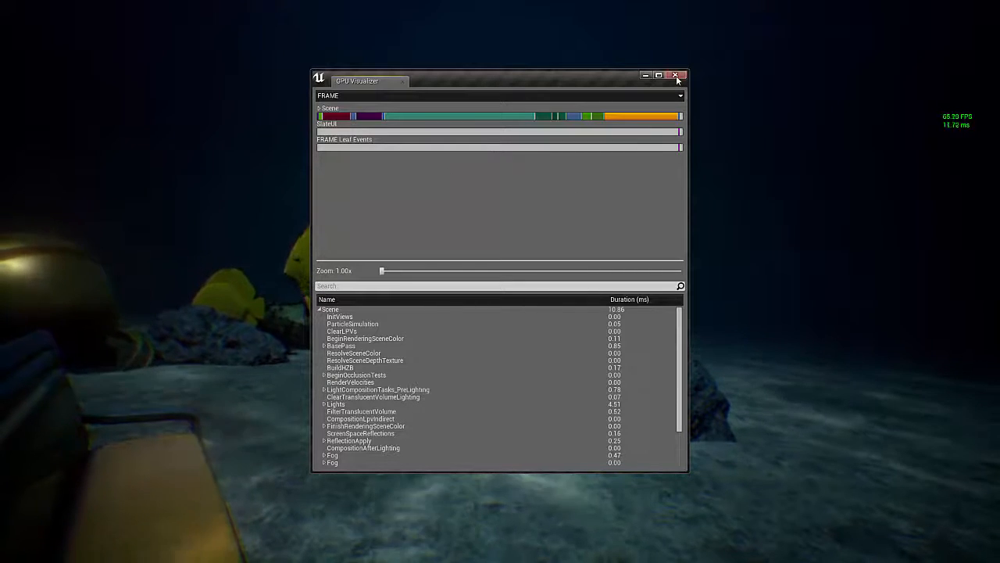
click(675, 75)
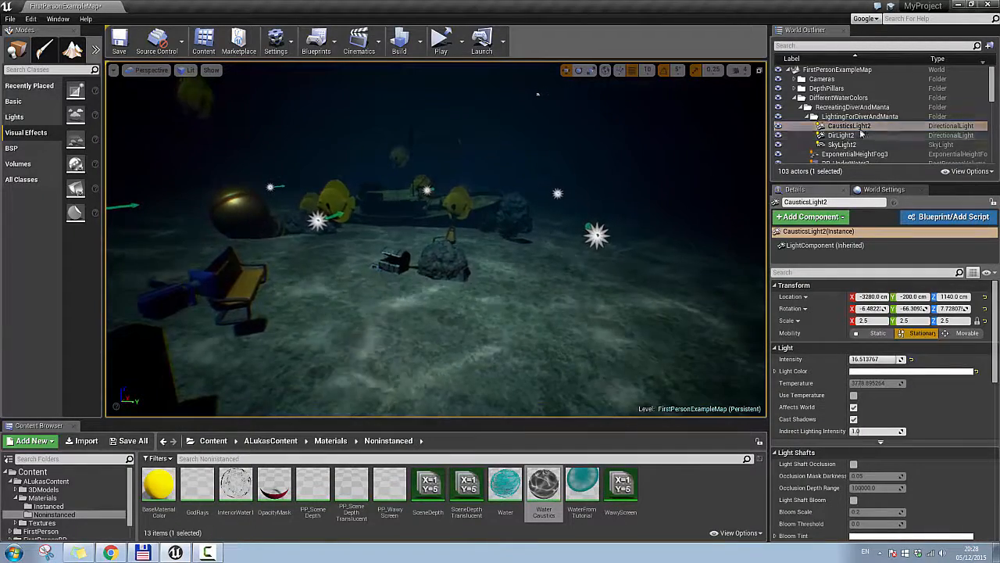
Scroll CausticsLight2's Details to the Cascaded Shadow Maps and Light Function settings.
scroll(down, 3)
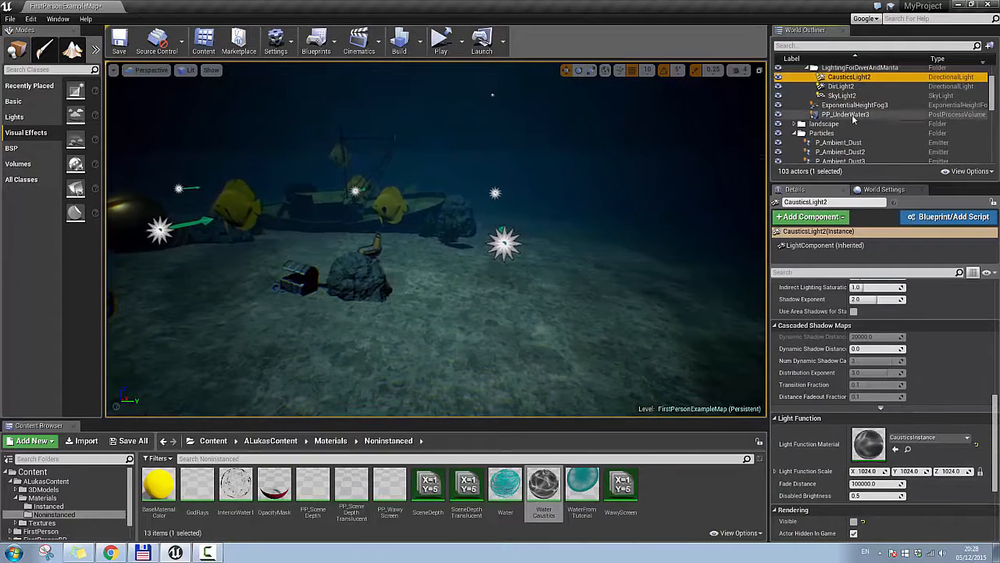
click(846, 114)
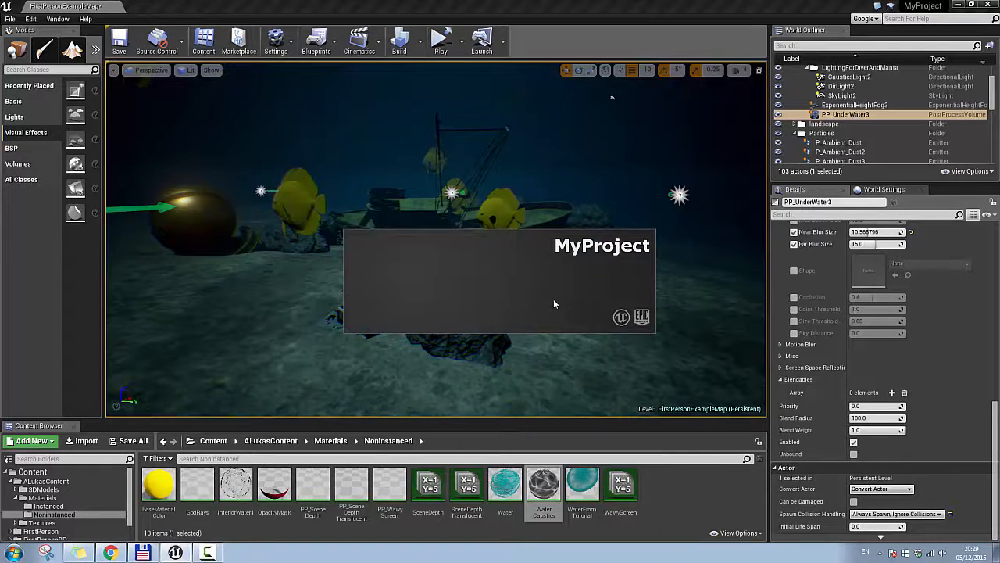
Run the level as a standalone game and bring up a new GPU Visualizer capture.
click(441, 39)
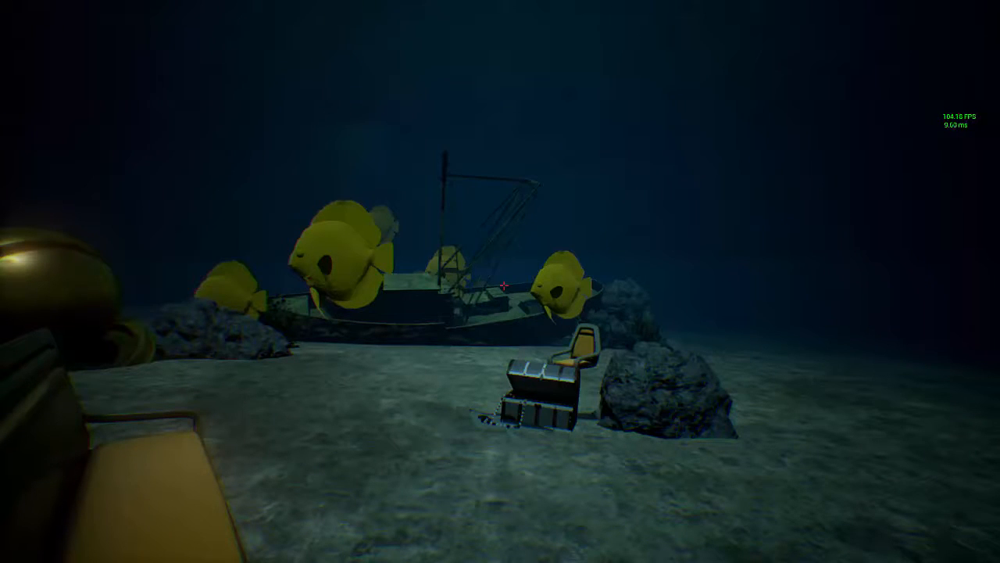
text(P)
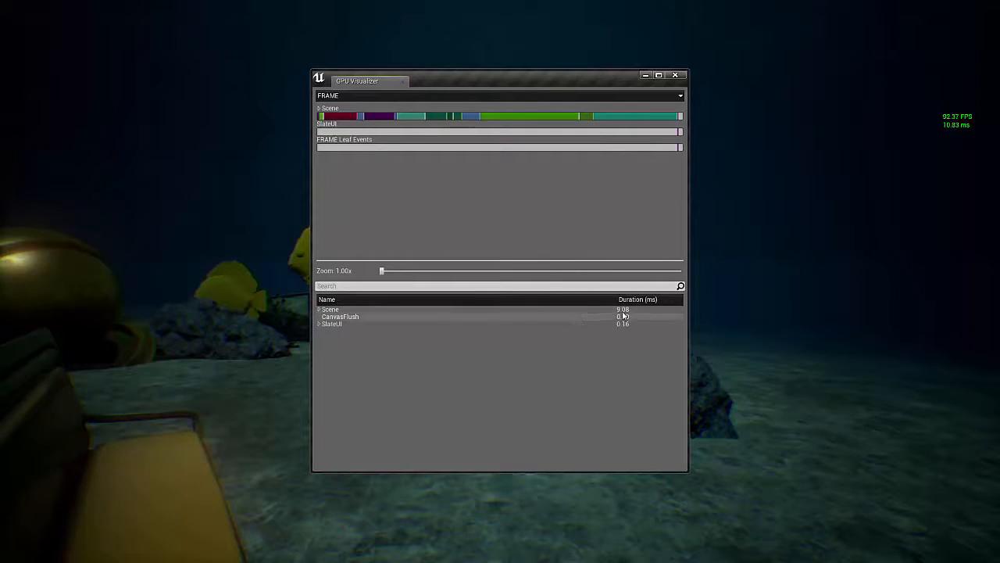
Expand Scene, highlight the Lights pass in the profile timeline, then dismiss the visualizer.
click(319, 310)
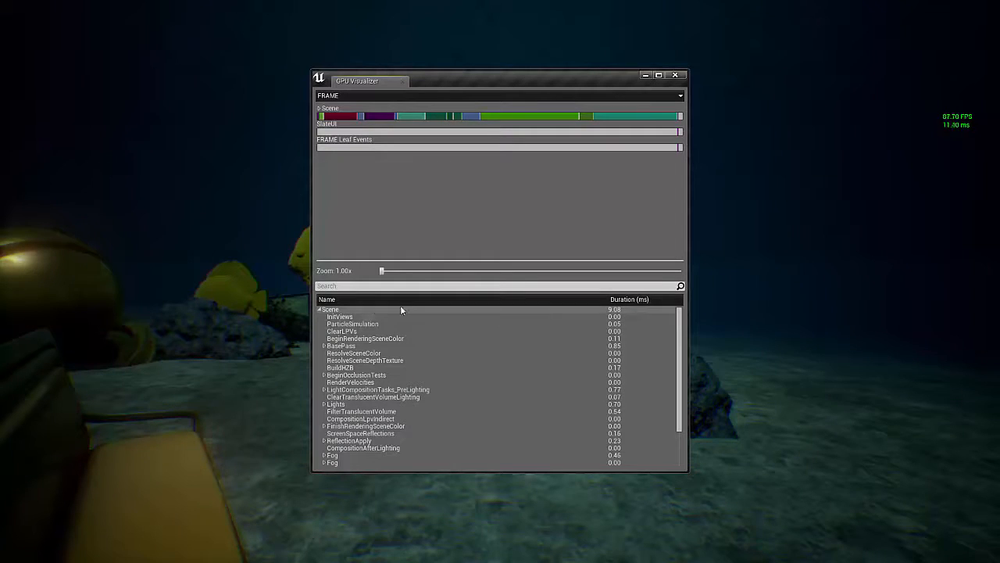
mouse_move(525, 355)
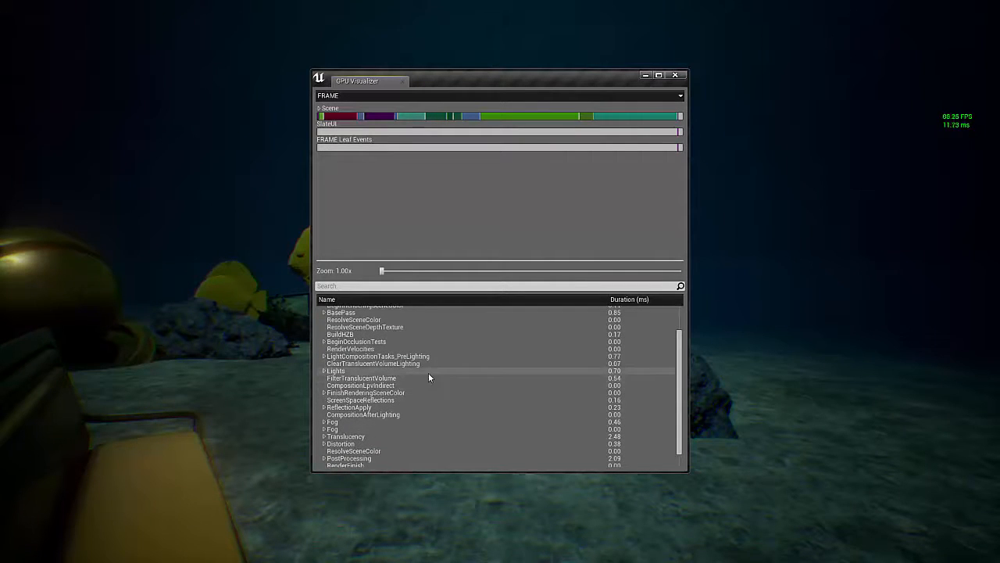
scroll(down, 3)
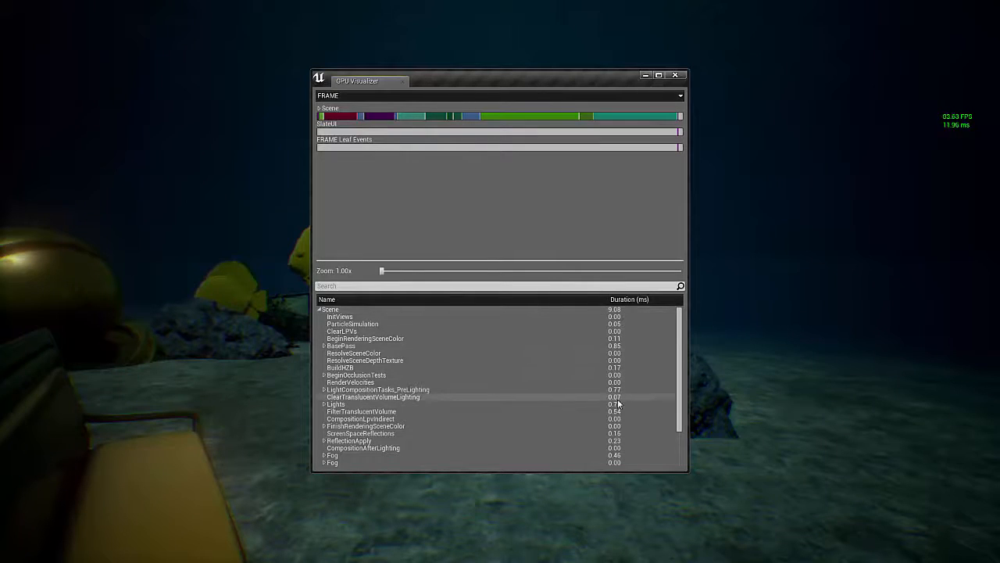
click(336, 403)
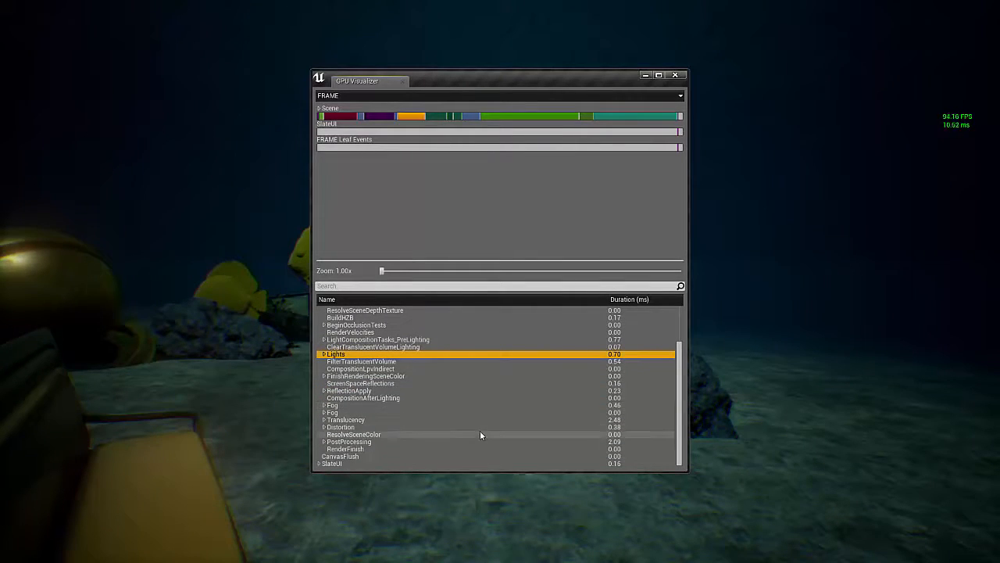
mouse_move(563, 424)
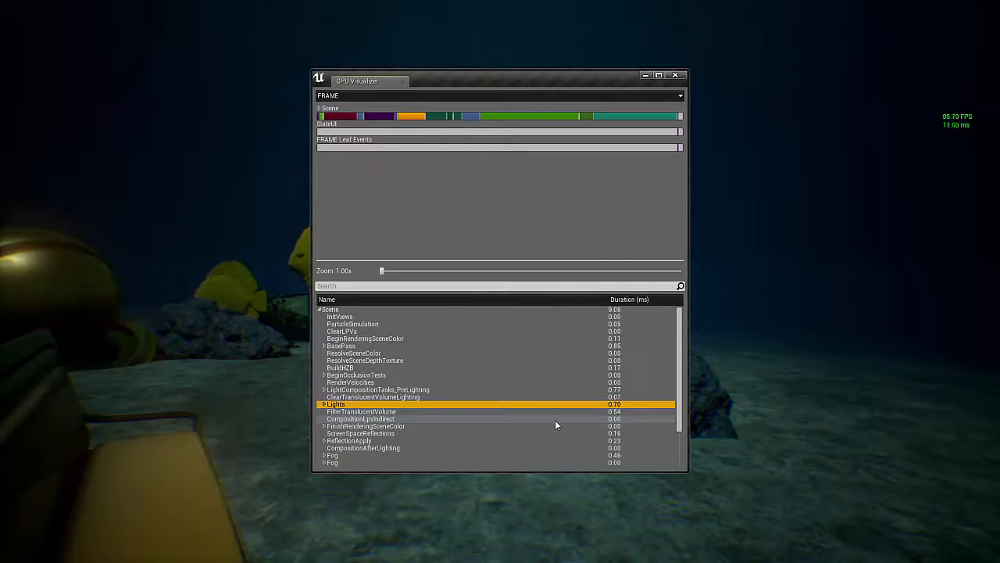
scroll(down, 3)
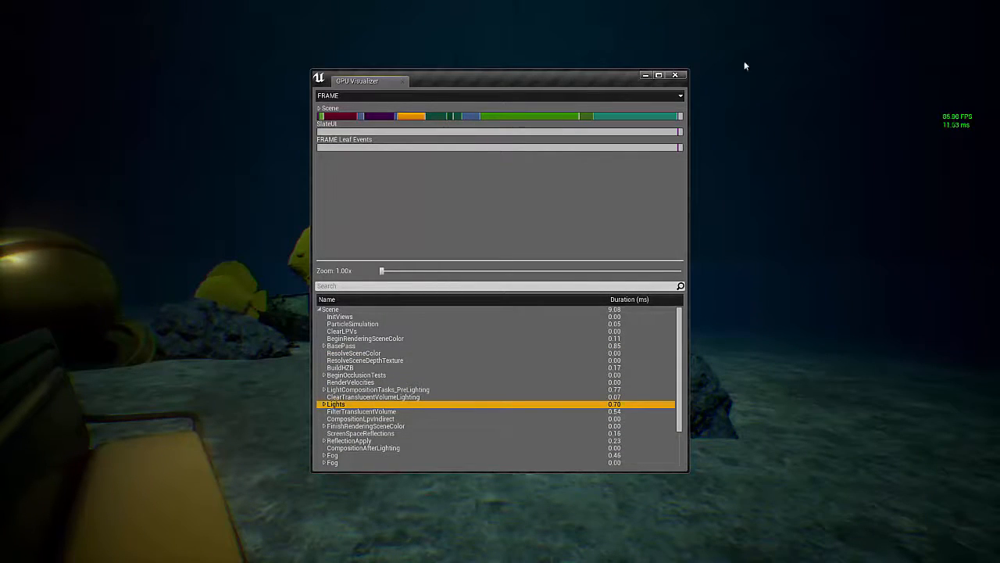
click(675, 75)
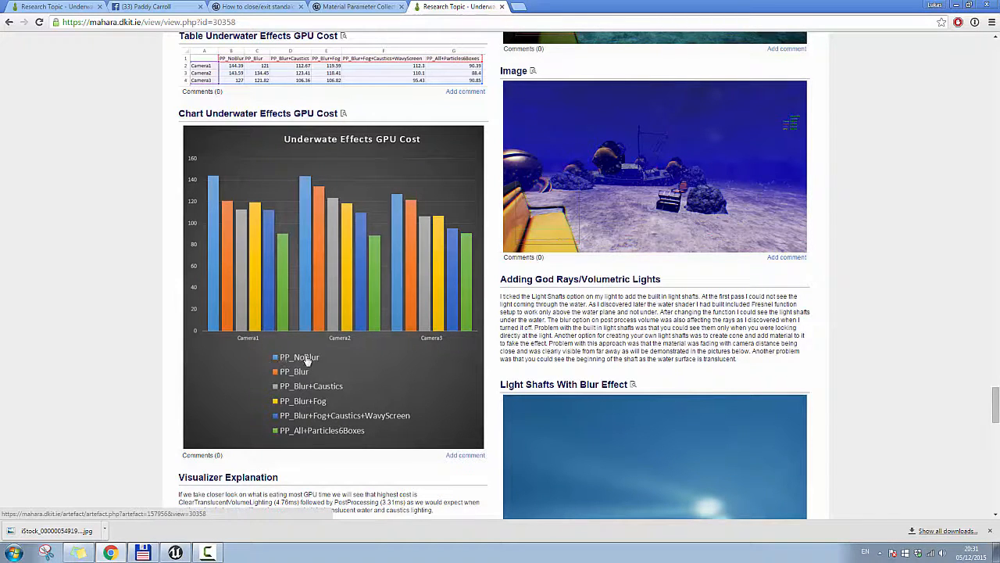
mouse_move(222, 185)
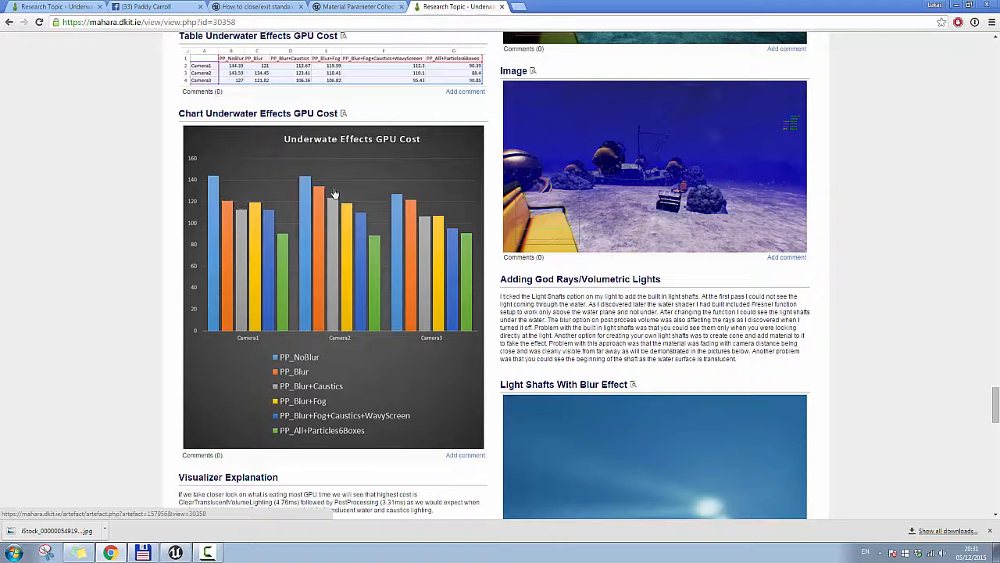
mouse_move(231, 346)
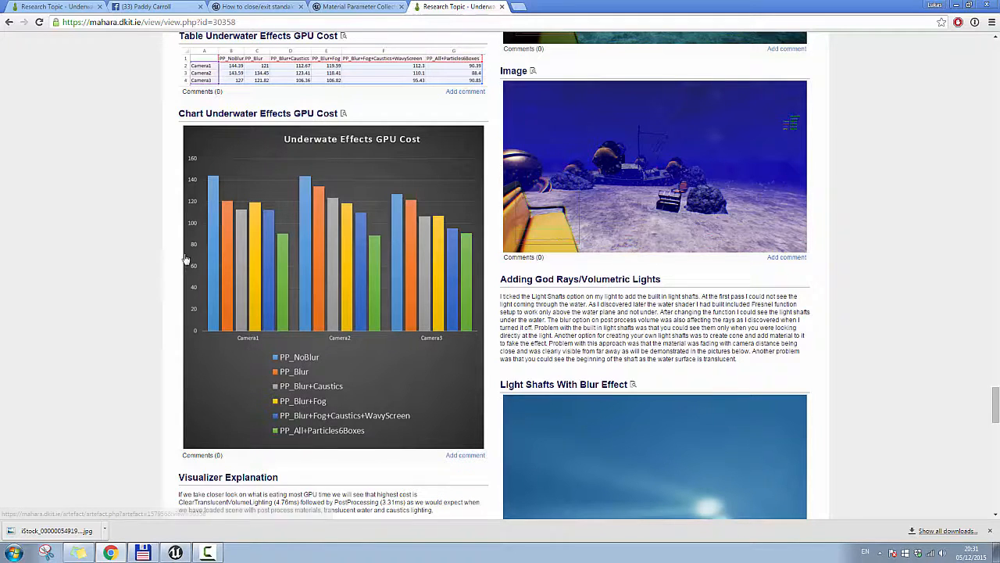
Scroll the portfolio page past the Underwater Effects GPU Cost chart to the GPU Visualizer screenshot.
scroll(down, 3)
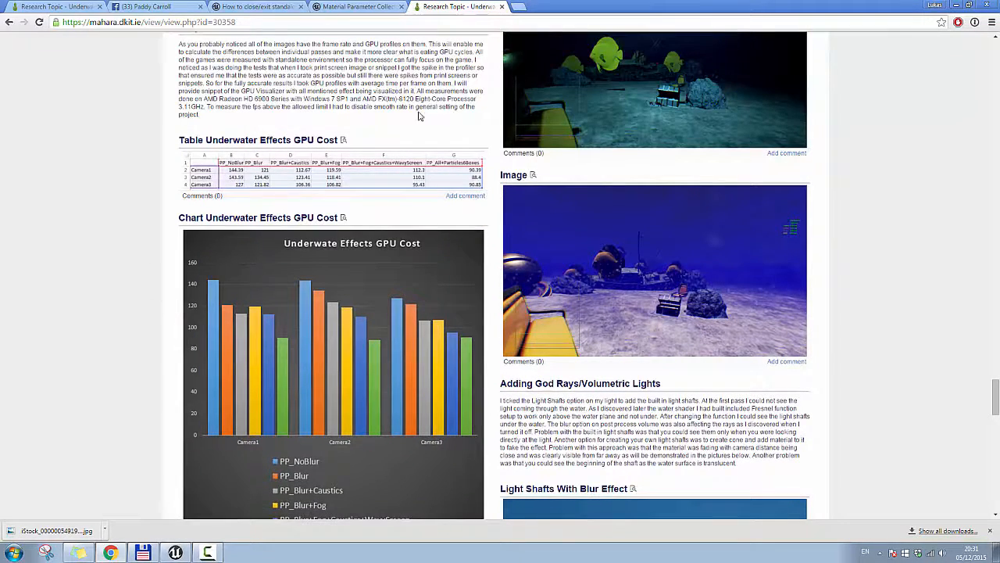
scroll(down, 3)
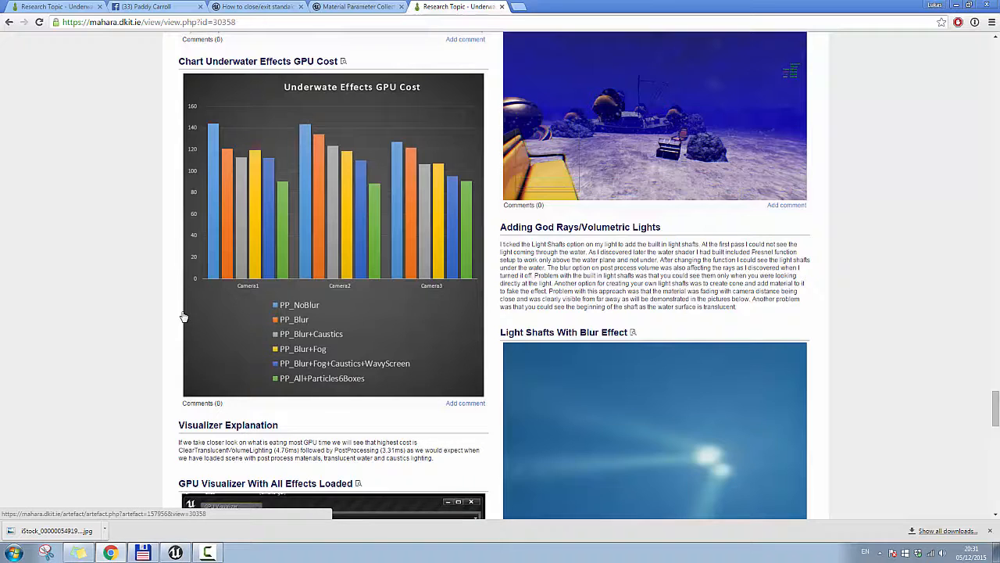
mouse_move(350, 319)
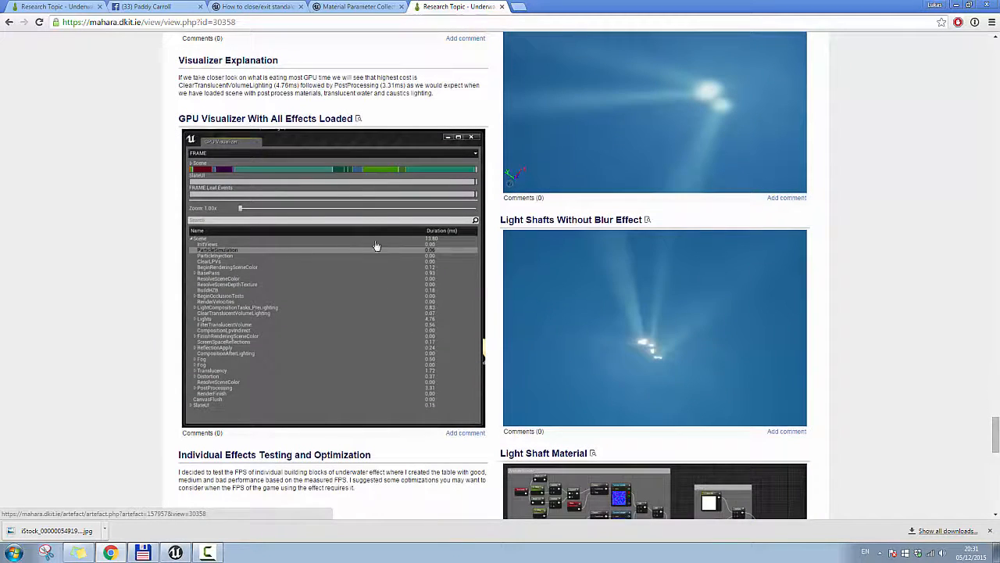
mouse_move(287, 359)
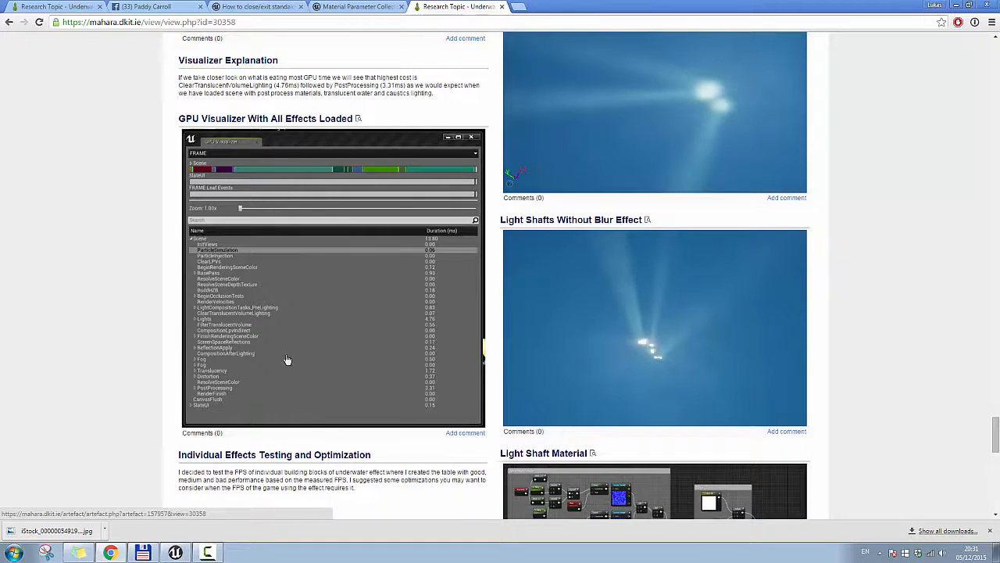
scroll(down, 3)
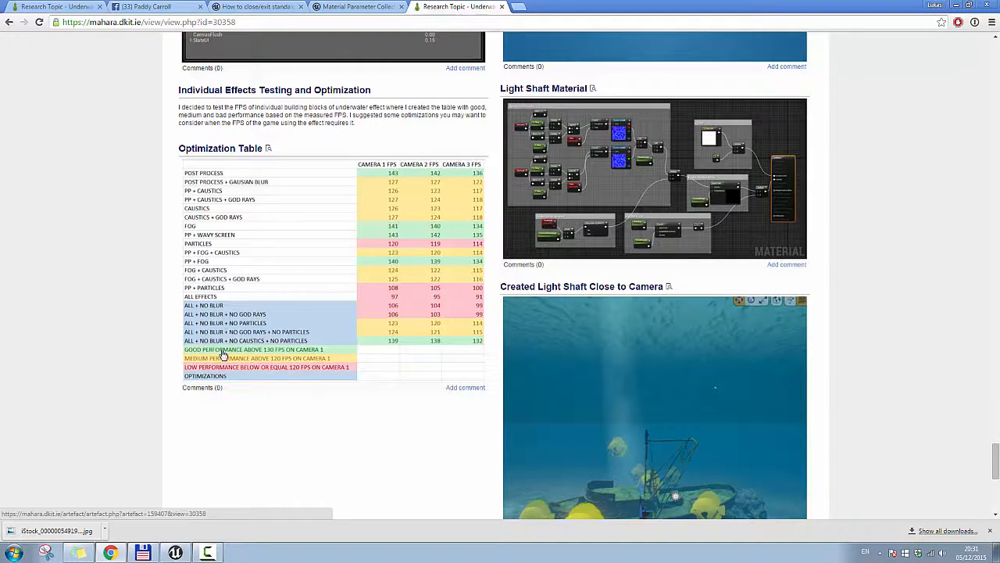
mouse_move(253, 347)
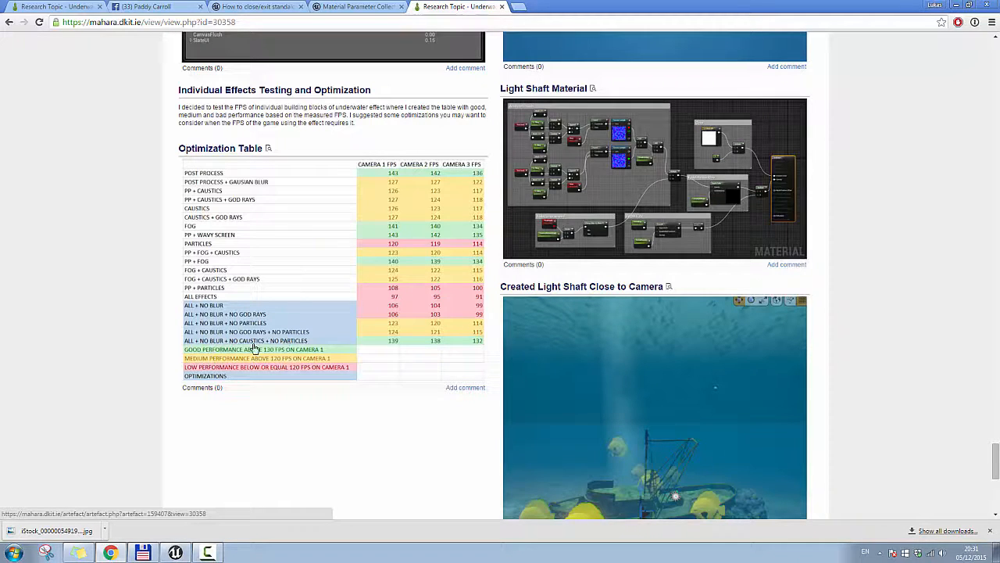
mouse_move(322, 347)
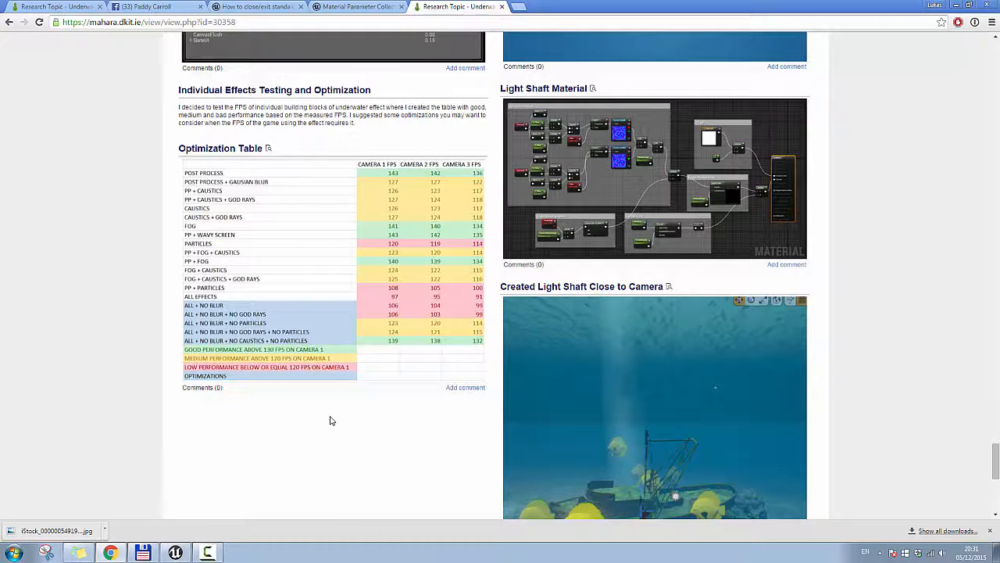
Scroll further to the Individual Effects Testing and Optimization FPS table.
scroll(down, 3)
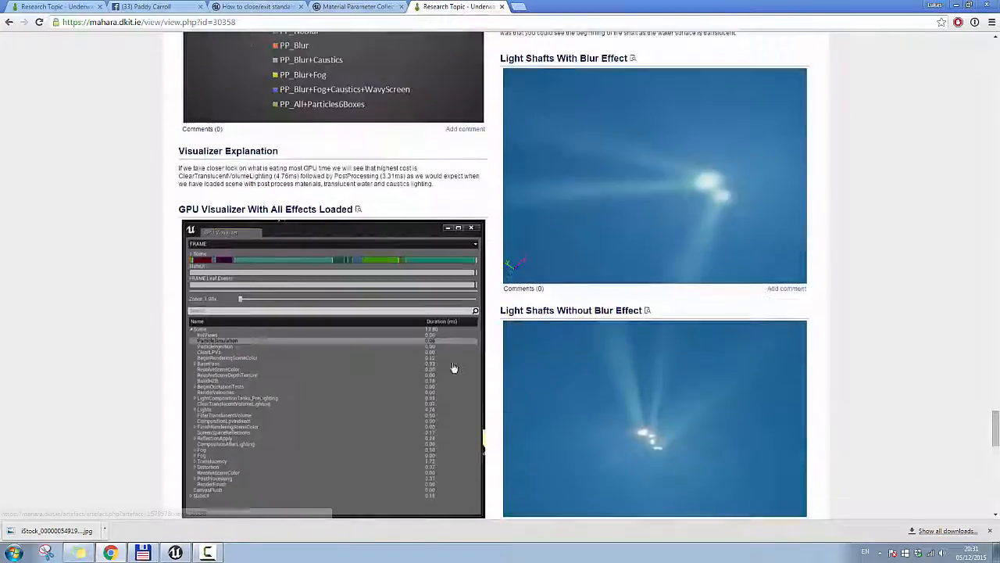
scroll(down, 3)
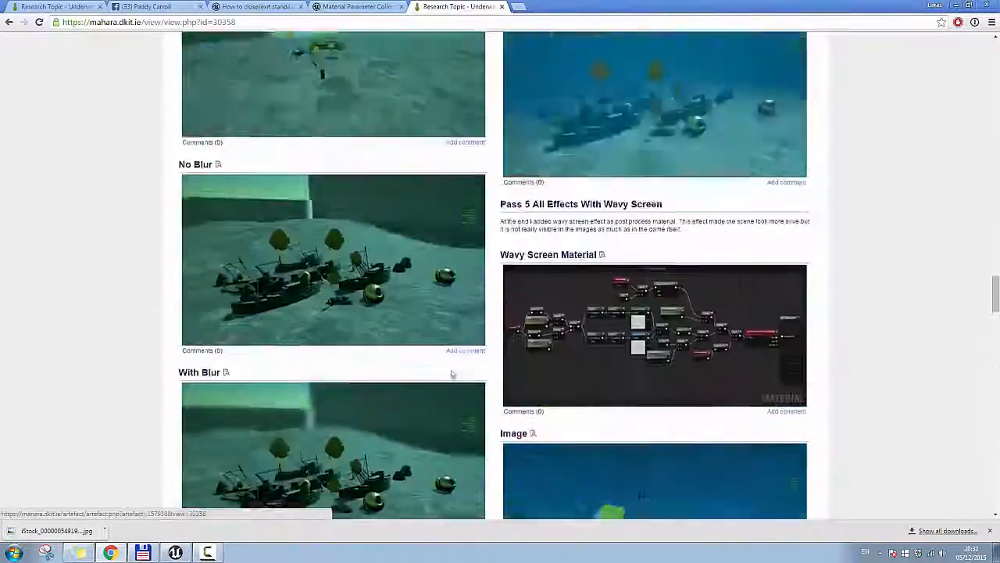
scroll(down, 3)
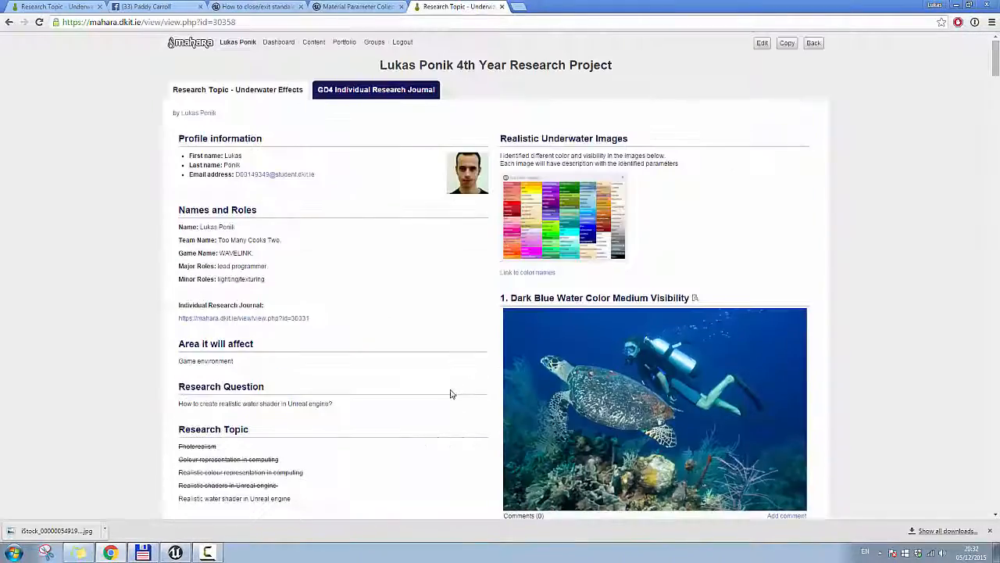
scroll(down, 3)
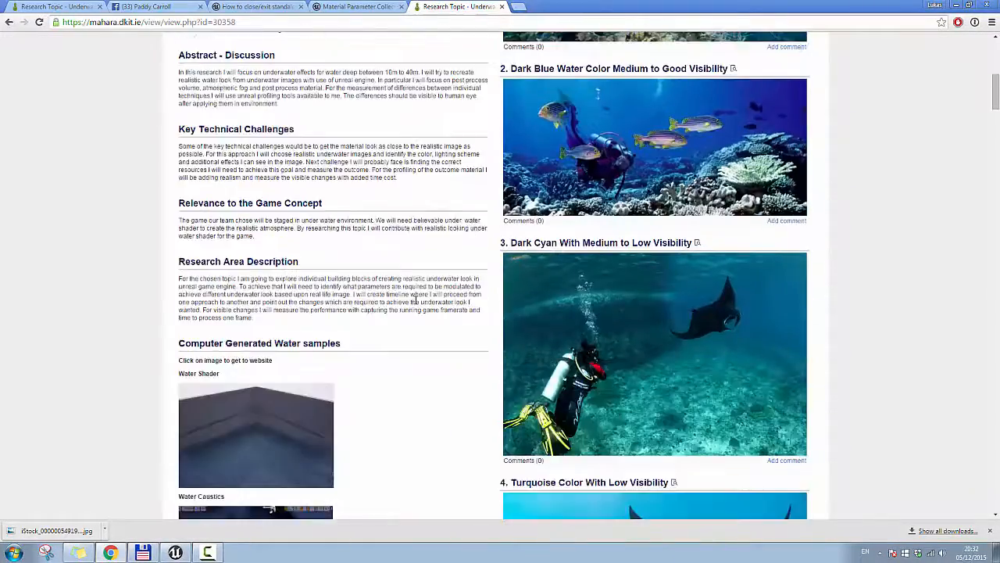
scroll(down, 3)
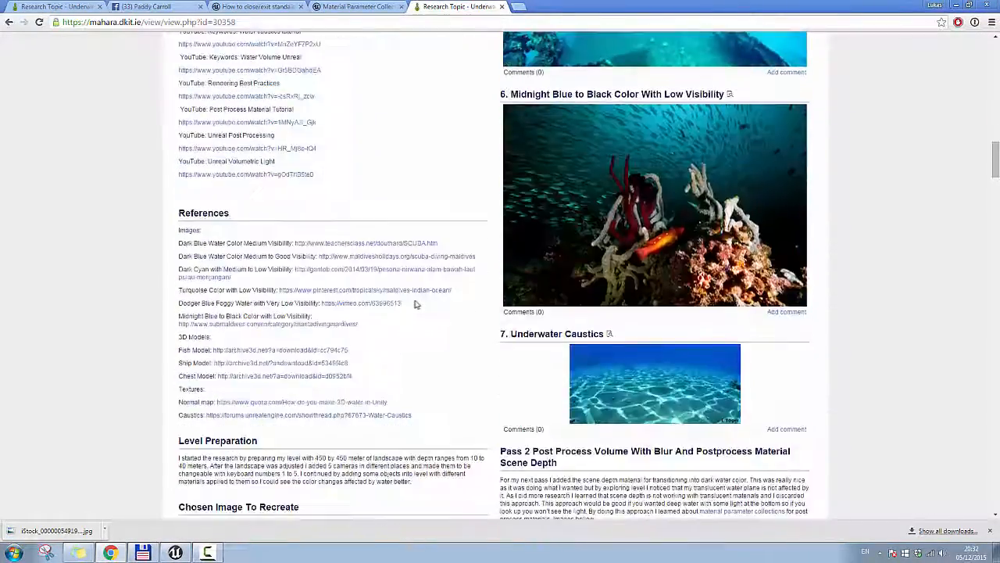
scroll(down, 3)
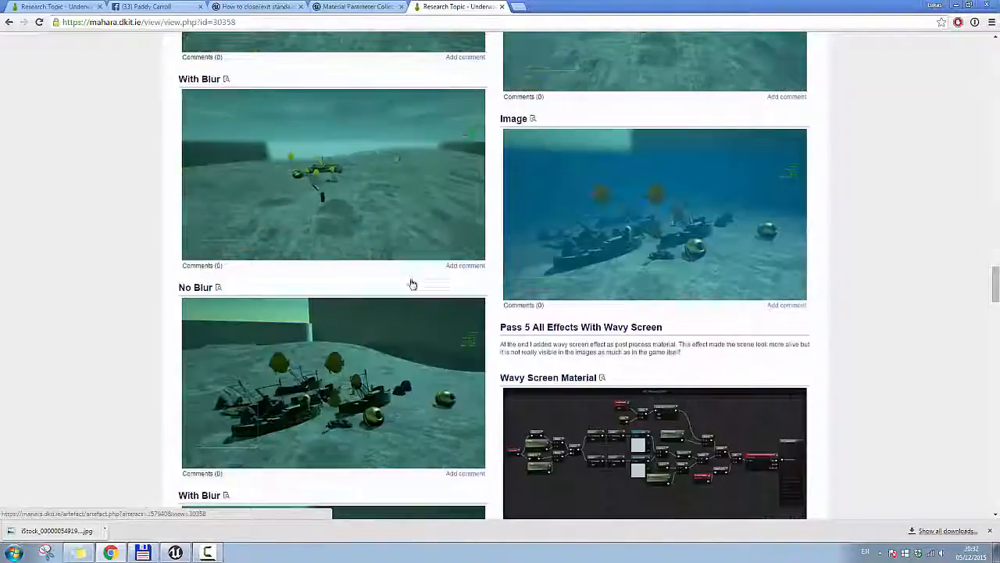
scroll(down, 3)
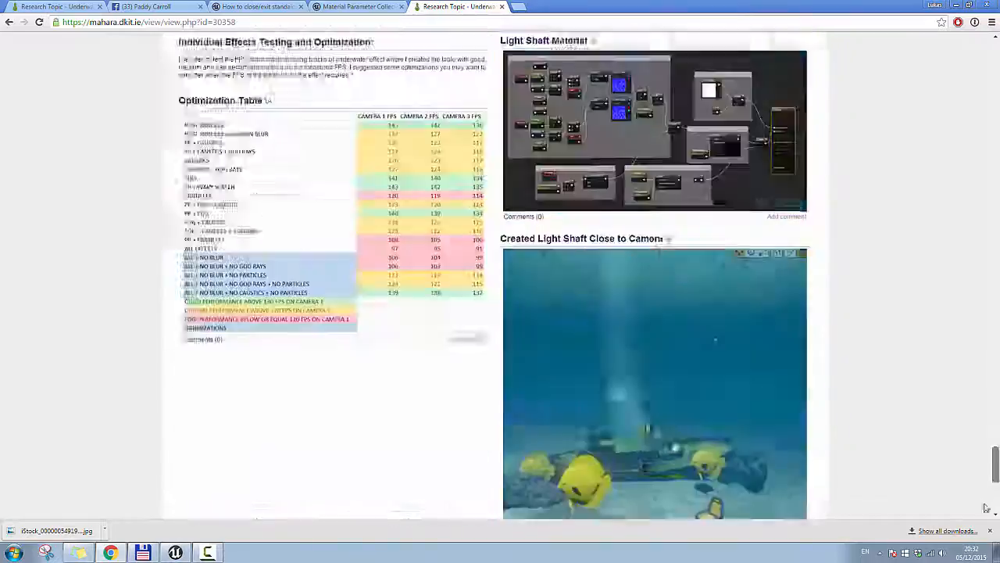